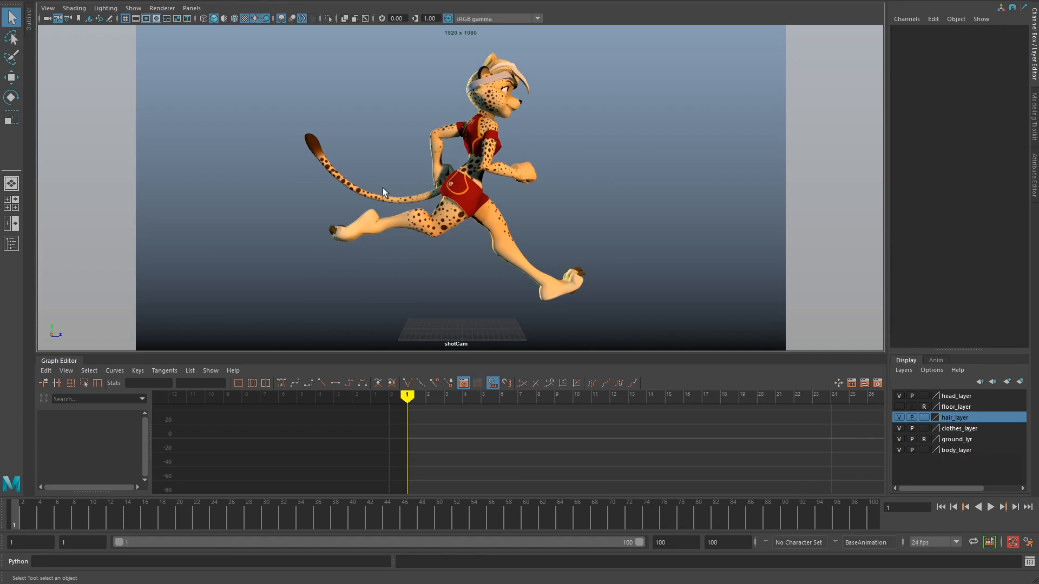
Play and stop the cheetah run cycle, select FKTail0_M, and launch Decogged Noodle
{"action": "left_click", "coordinate": [991, 507]}
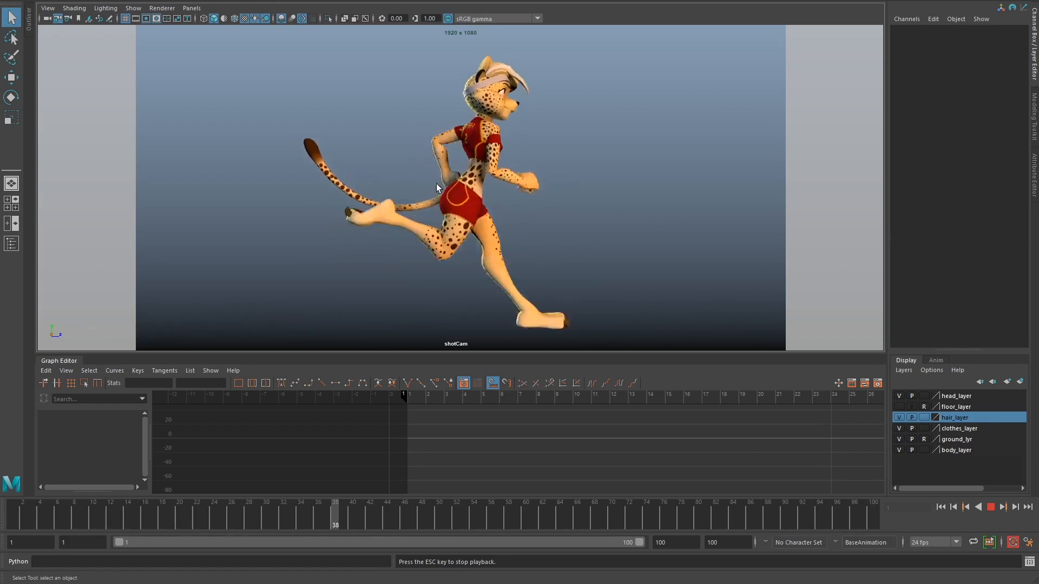
{"action": "left_click", "coordinate": [989, 507]}
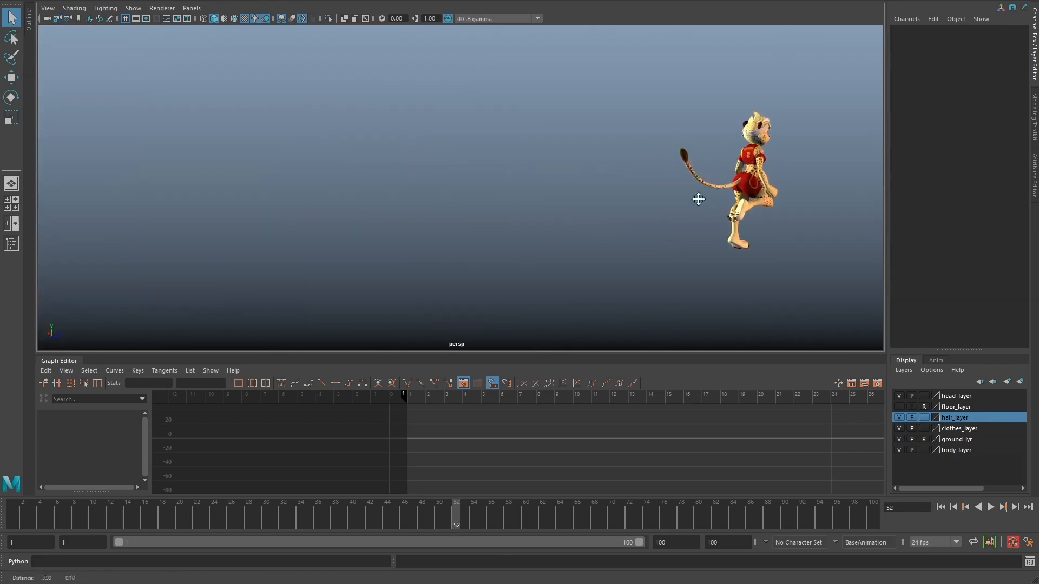
{"action": "left_click", "coordinate": [989, 507]}
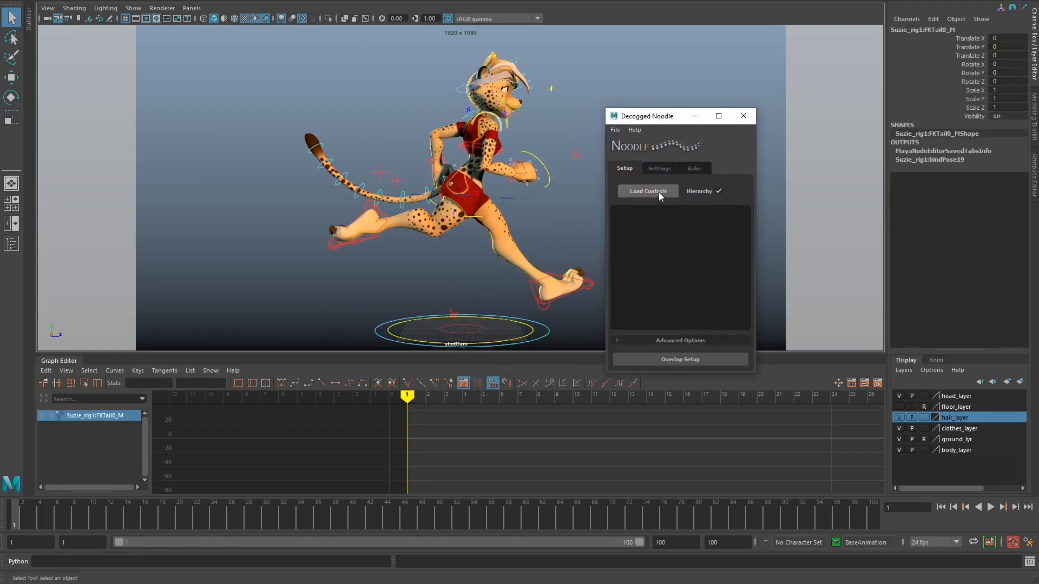
Load FKTail0–FKTail7 with Hierarchy checked and run Overlap Setup on them
{"action": "left_click", "coordinate": [647, 191]}
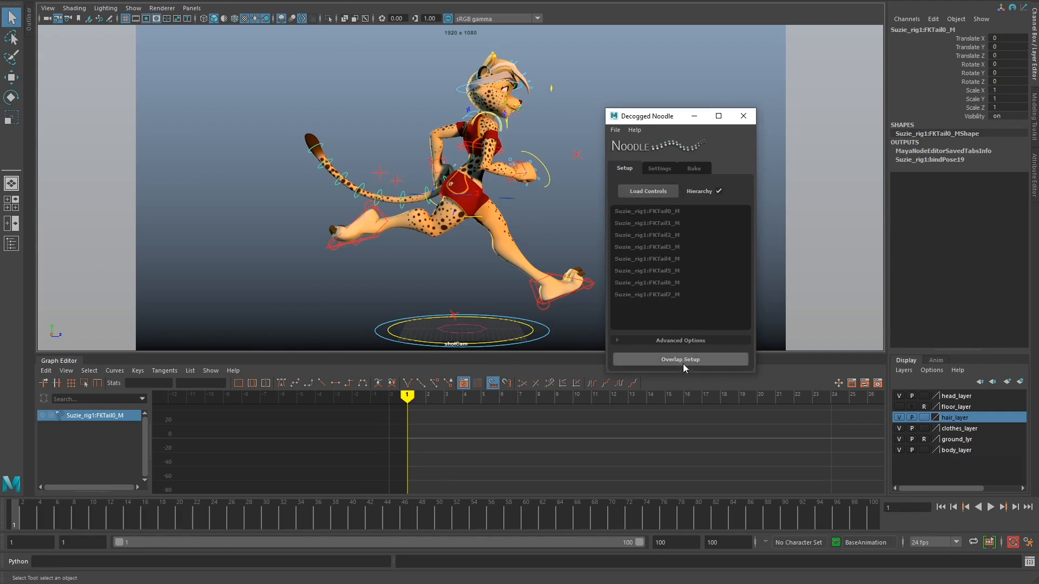
{"action": "left_click", "coordinate": [679, 340]}
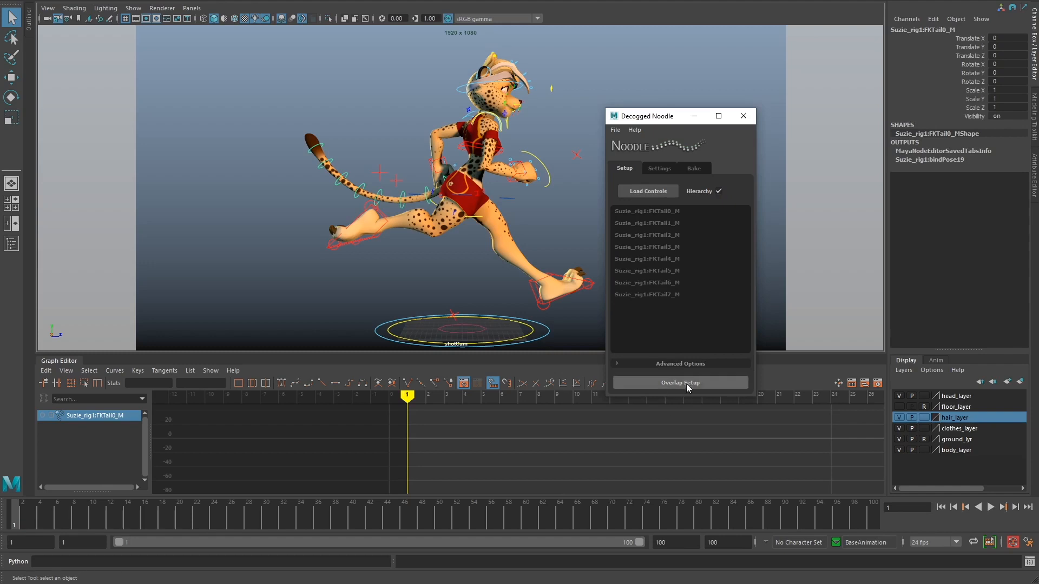
{"action": "left_click", "coordinate": [679, 382]}
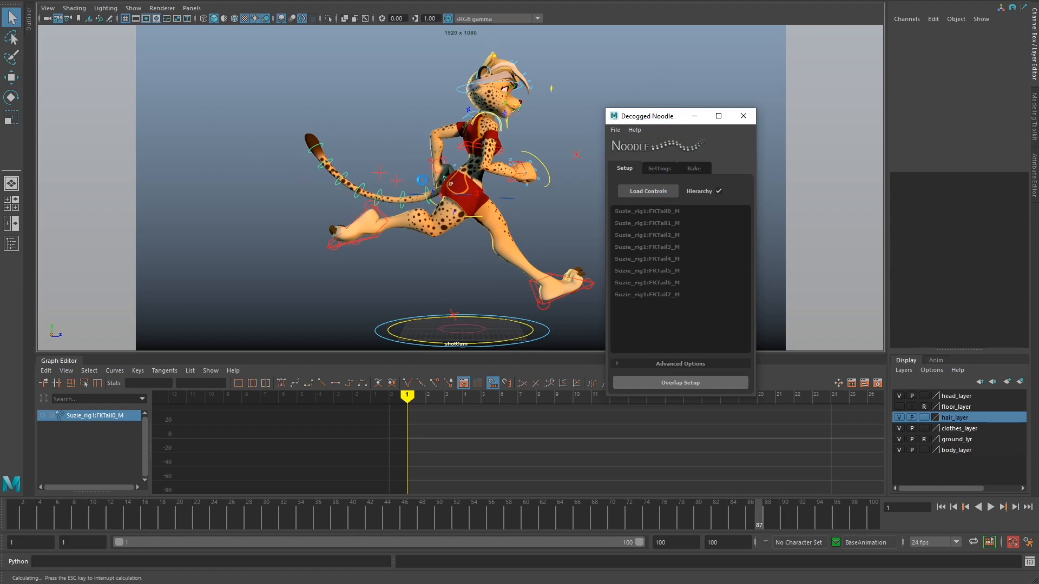
{"action": "left_click", "coordinate": [658, 168]}
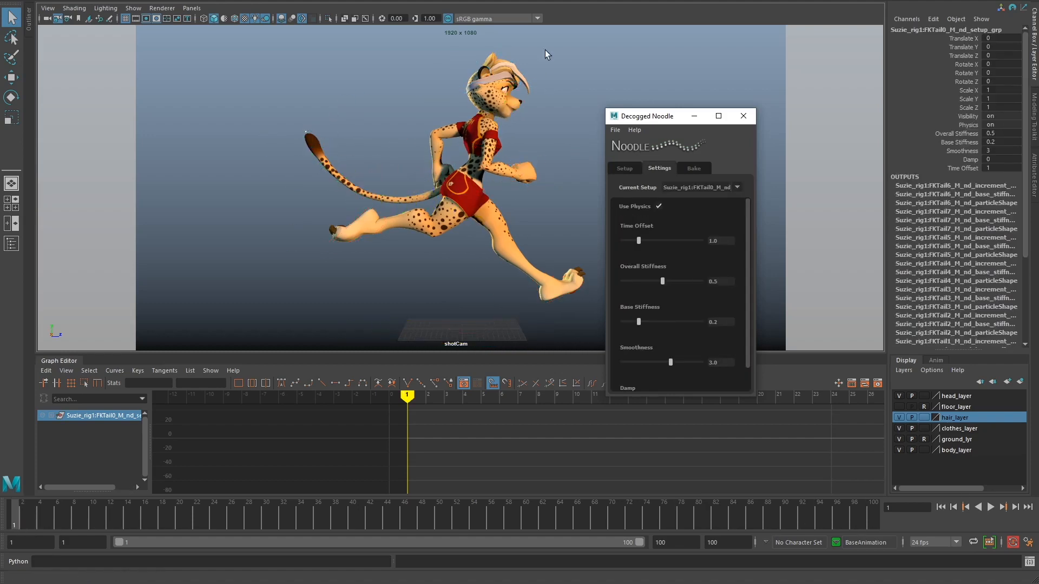
Preview the tail overlap in perspective view, set Time Offset to 0.0, return to shotCam frame 1
{"action": "left_click", "coordinate": [989, 506]}
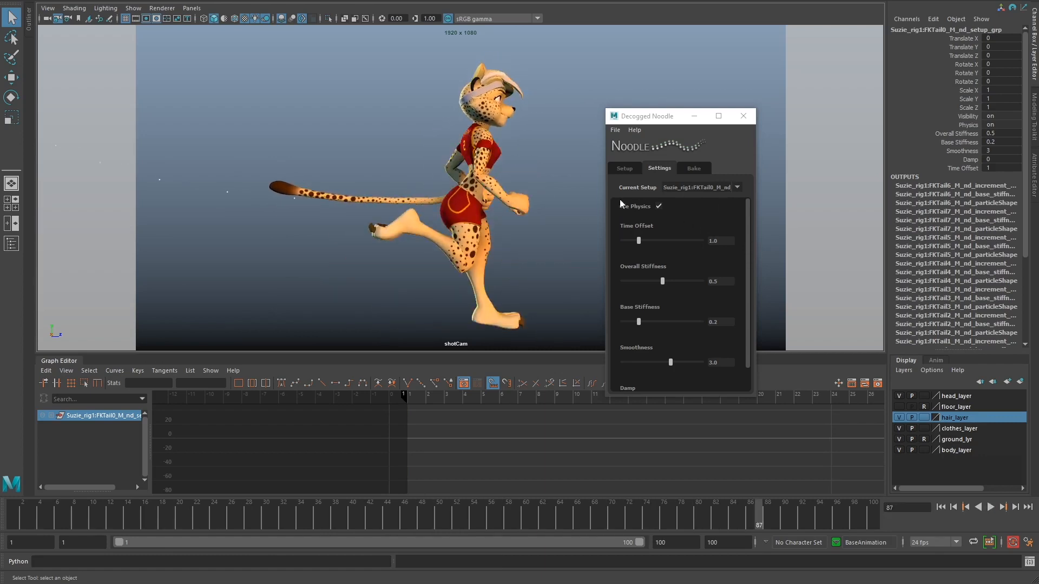
{"action": "left_click", "coordinate": [940, 507]}
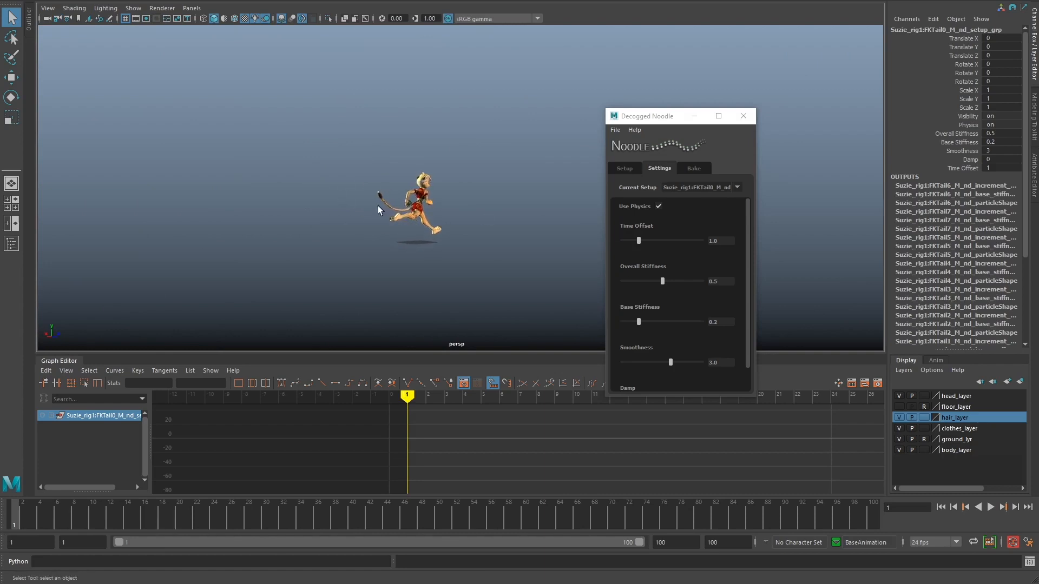
{"action": "left_click", "coordinate": [133, 7]}
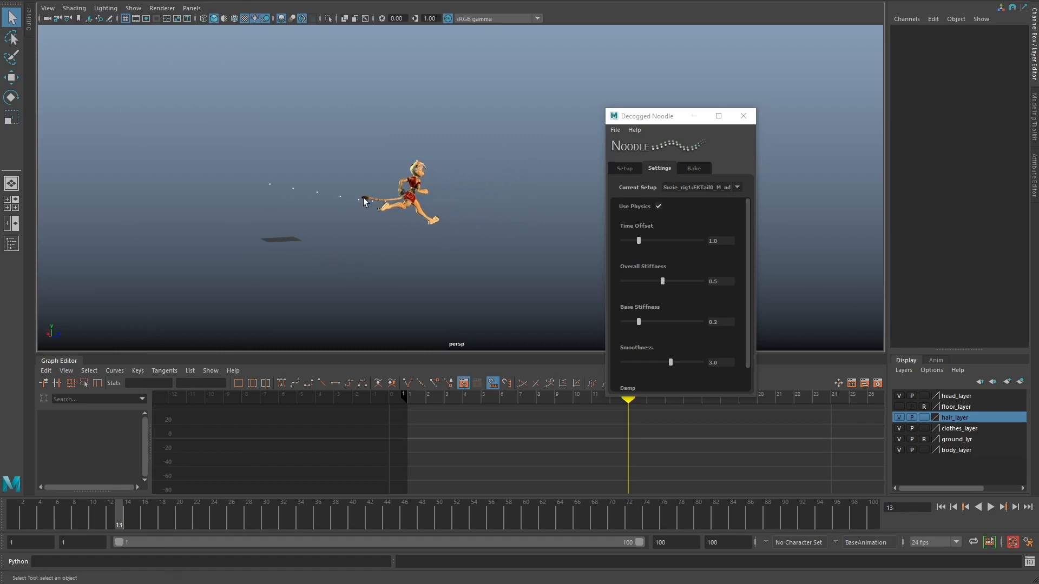
{"action": "mouse_move", "coordinate": [292, 192]}
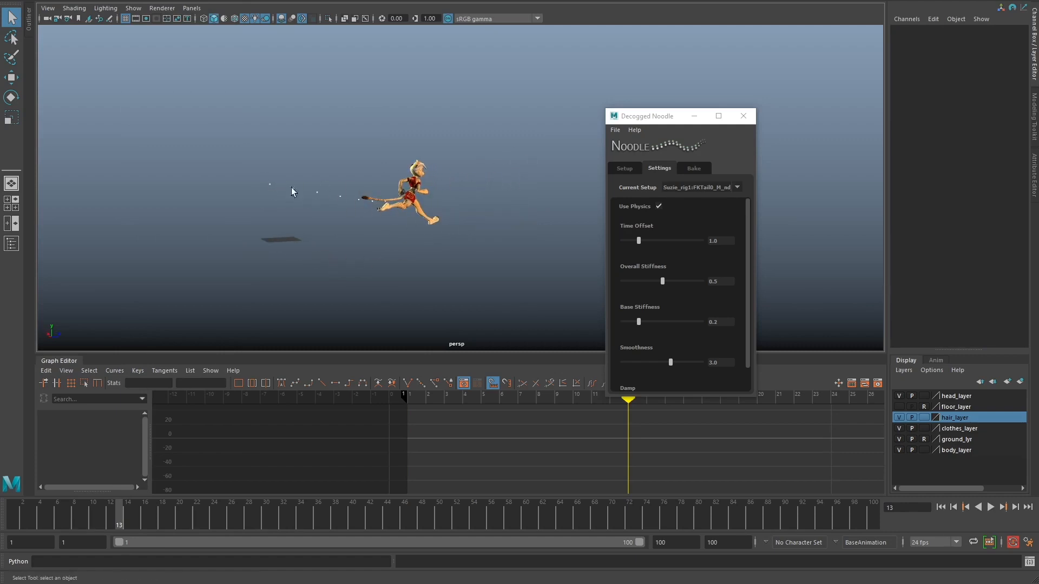
{"action": "mouse_move", "coordinate": [494, 214]}
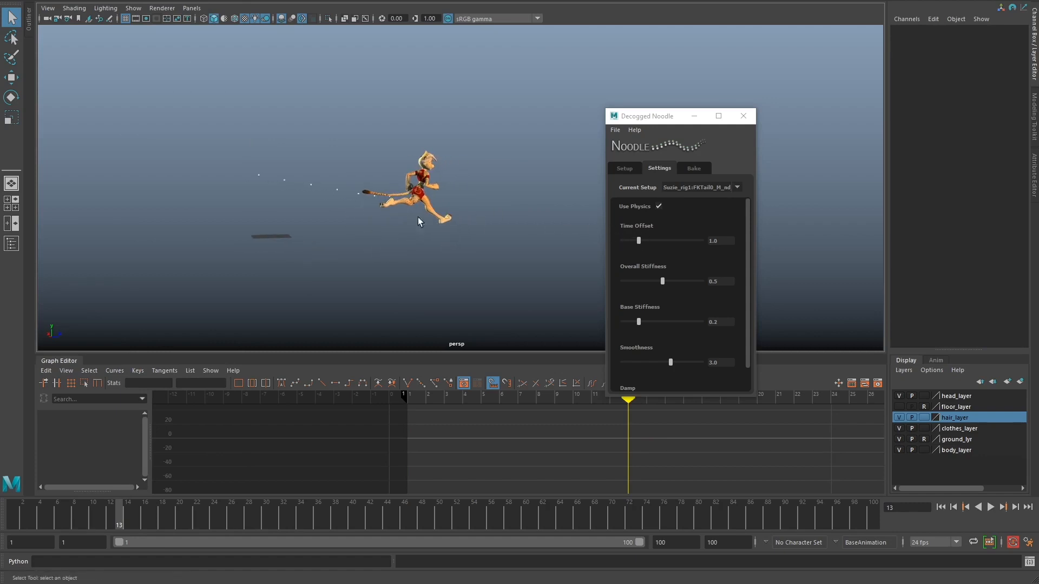
{"action": "mouse_move", "coordinate": [322, 187]}
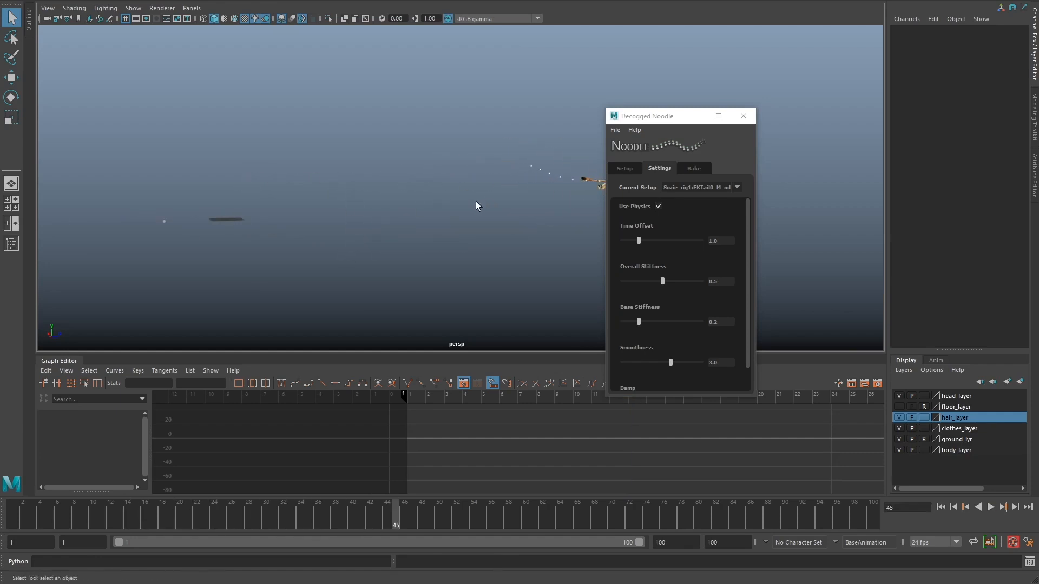
{"action": "left_click", "coordinate": [989, 506]}
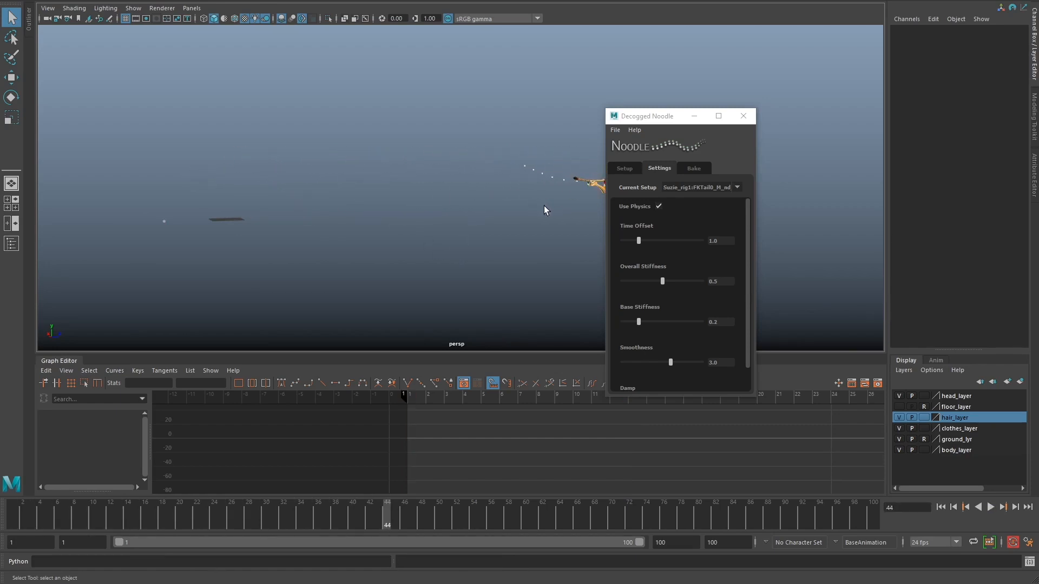
{"action": "left_click", "coordinate": [989, 507]}
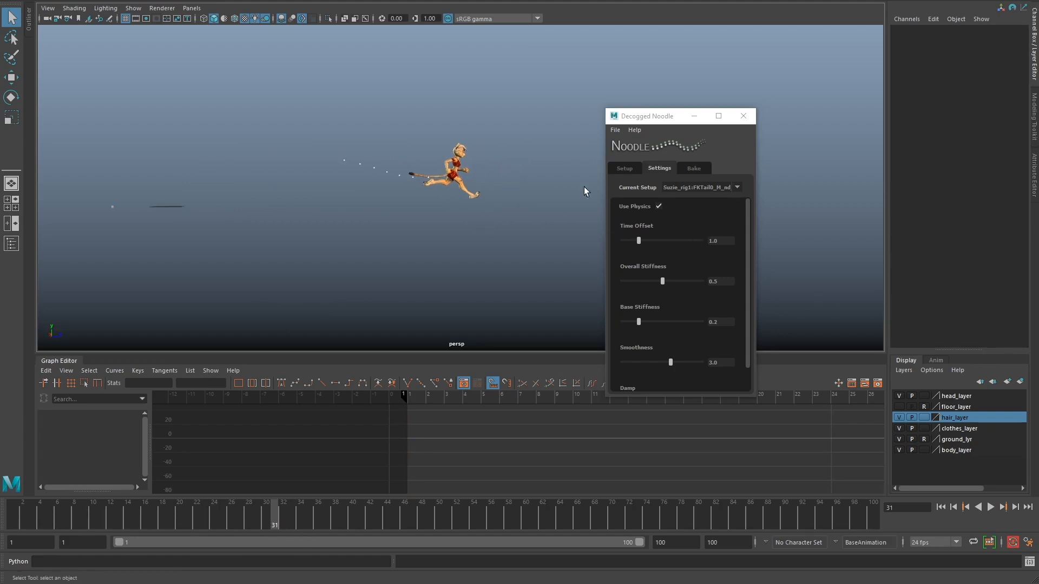
{"action": "mouse_move", "coordinate": [424, 183]}
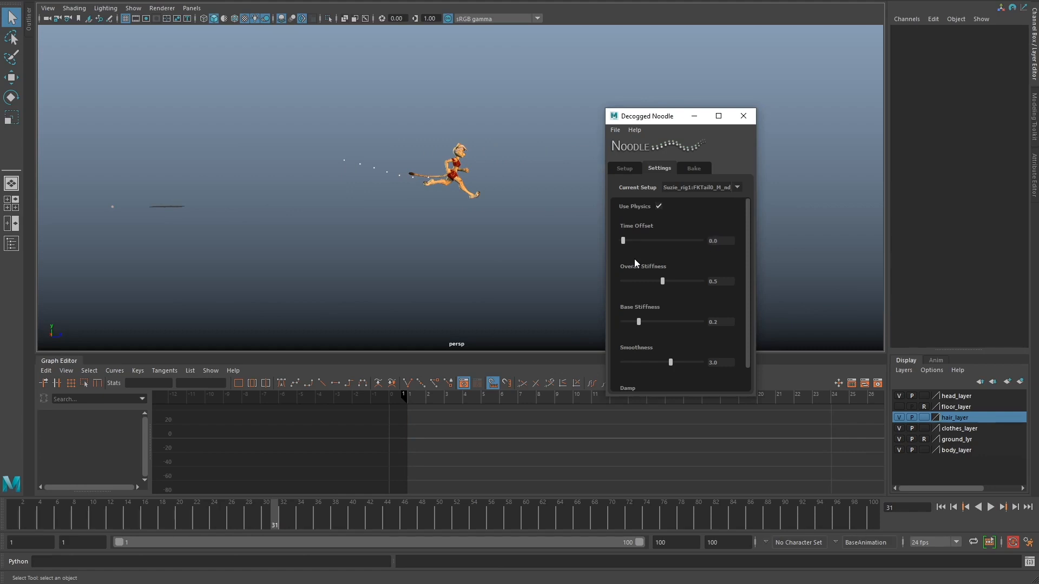
{"action": "left_click", "coordinate": [989, 507]}
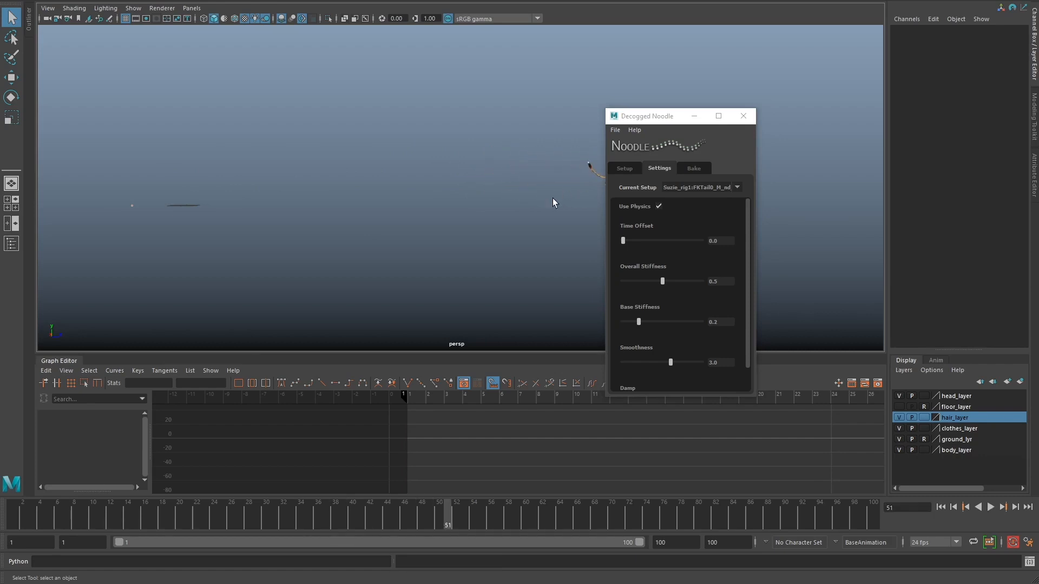
{"action": "left_click", "coordinate": [990, 507]}
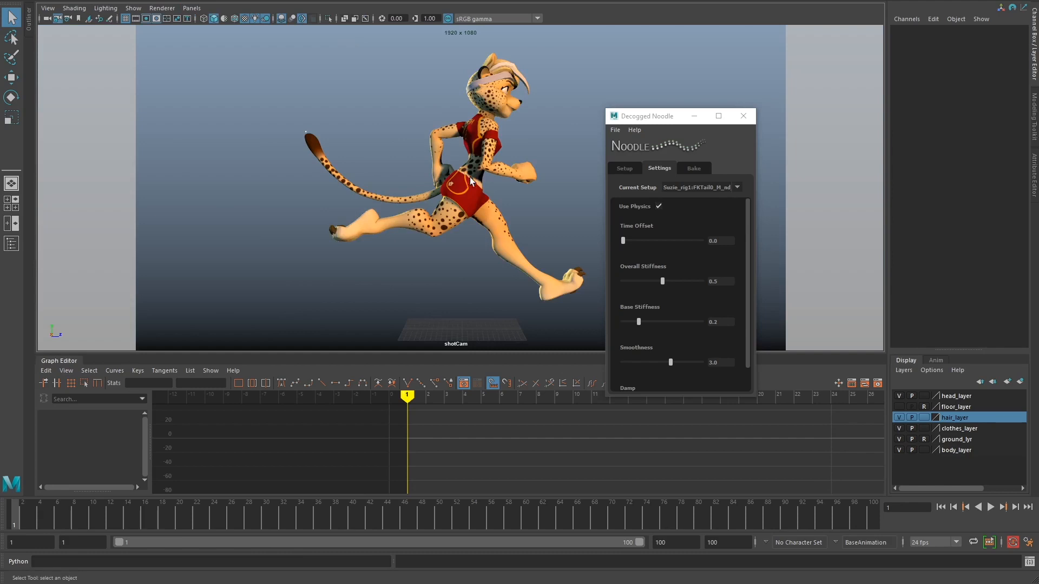
Select FKTail0_M and key its Rotate Z at 0 on frame 1
{"action": "left_click", "coordinate": [991, 507]}
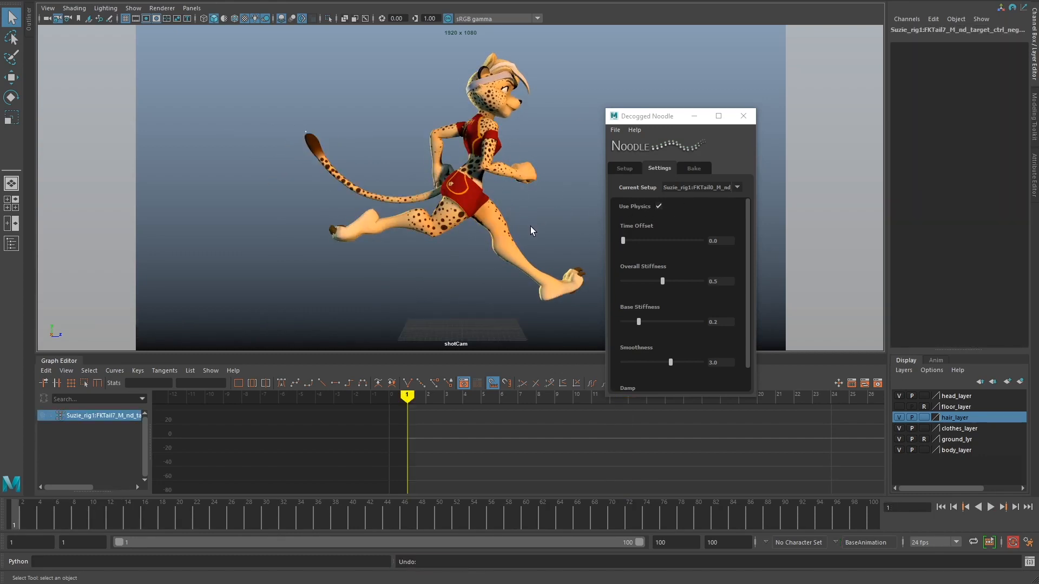
{"action": "left_click", "coordinate": [445, 186]}
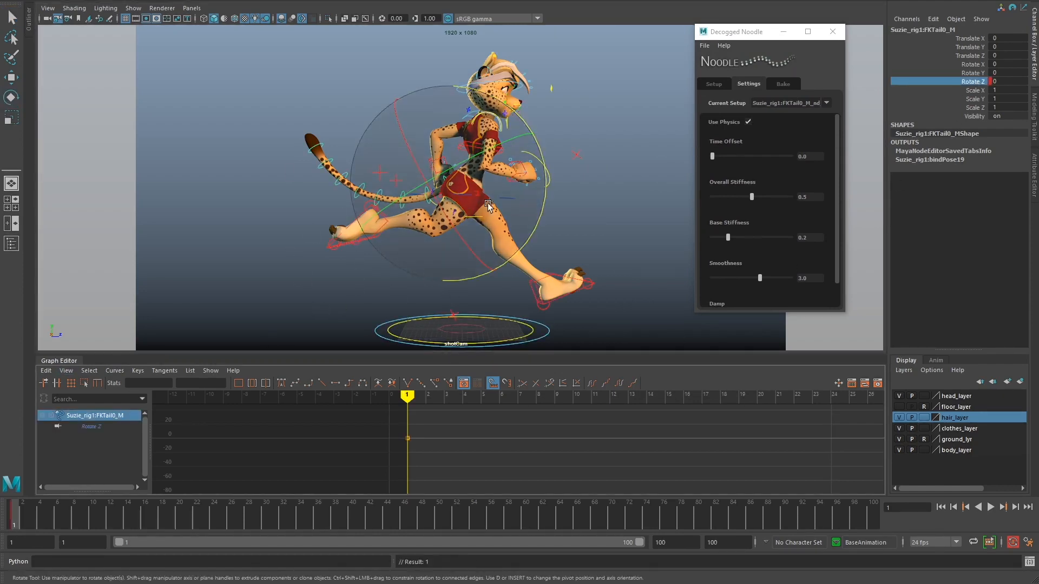
Set range 1–13; key Rotate Z -15.751 at frames 1 and 13, 15.231 at frame 7
{"action": "left_click", "coordinate": [990, 507]}
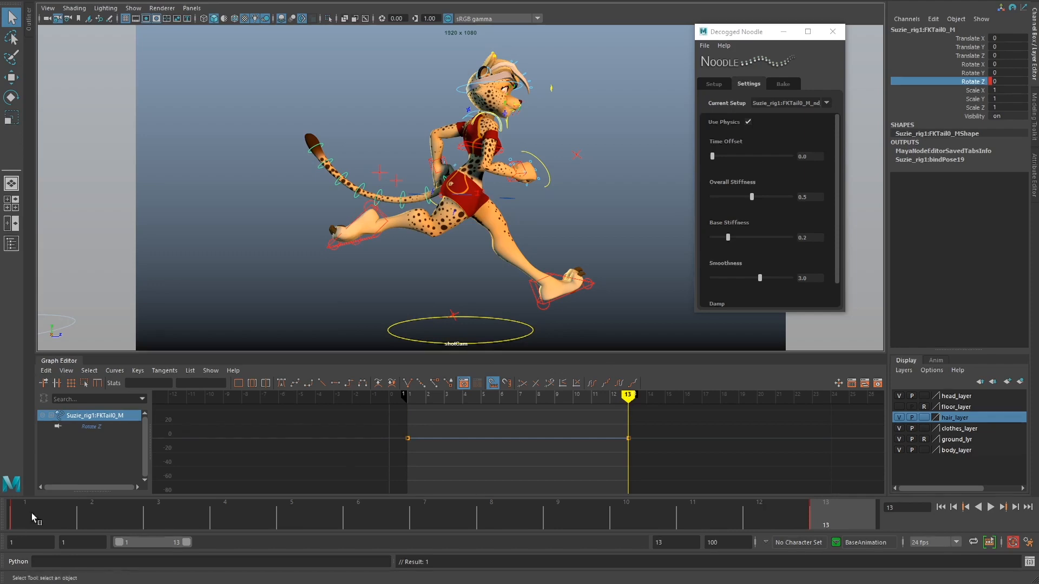
{"action": "mouse_move", "coordinate": [97, 444]}
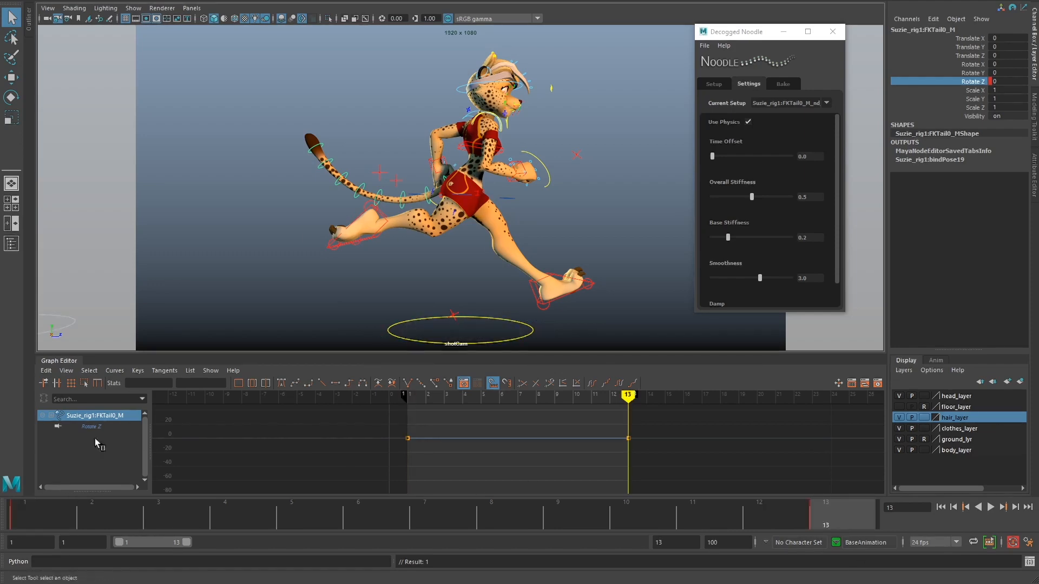
{"action": "left_click", "coordinate": [25, 513]}
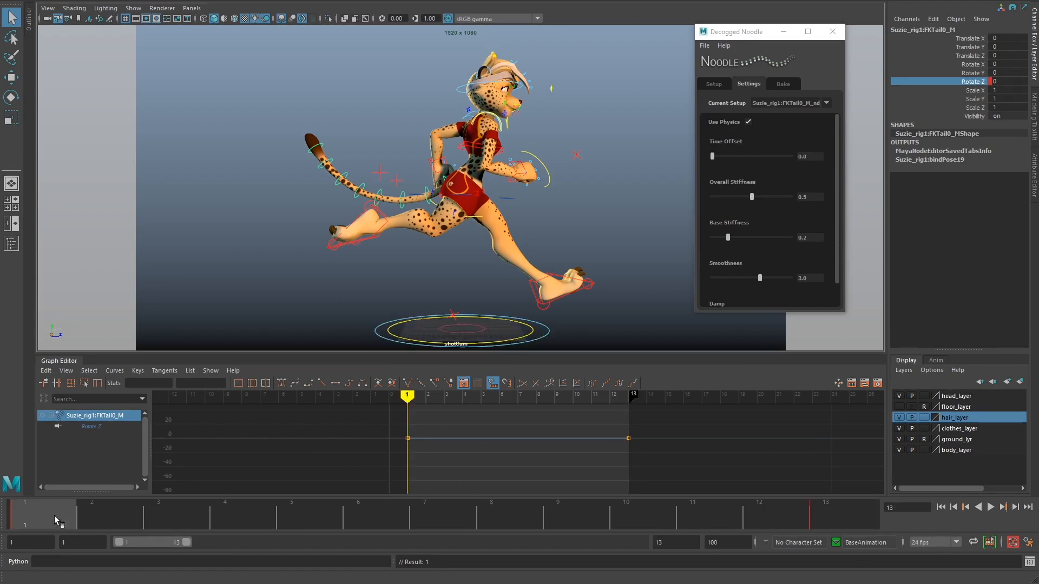
{"action": "left_click", "coordinate": [989, 507]}
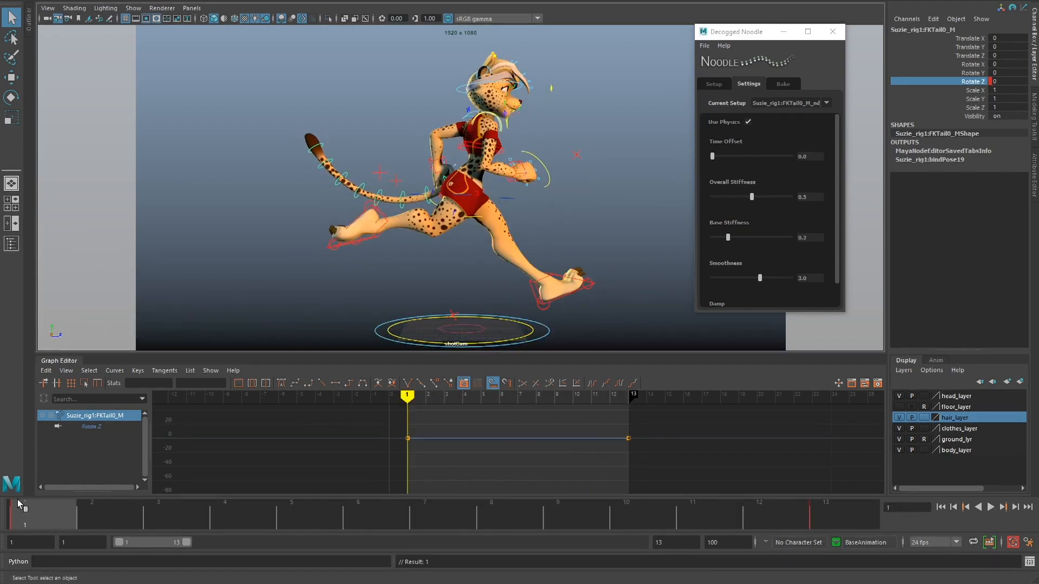
{"action": "left_click", "coordinate": [12, 98]}
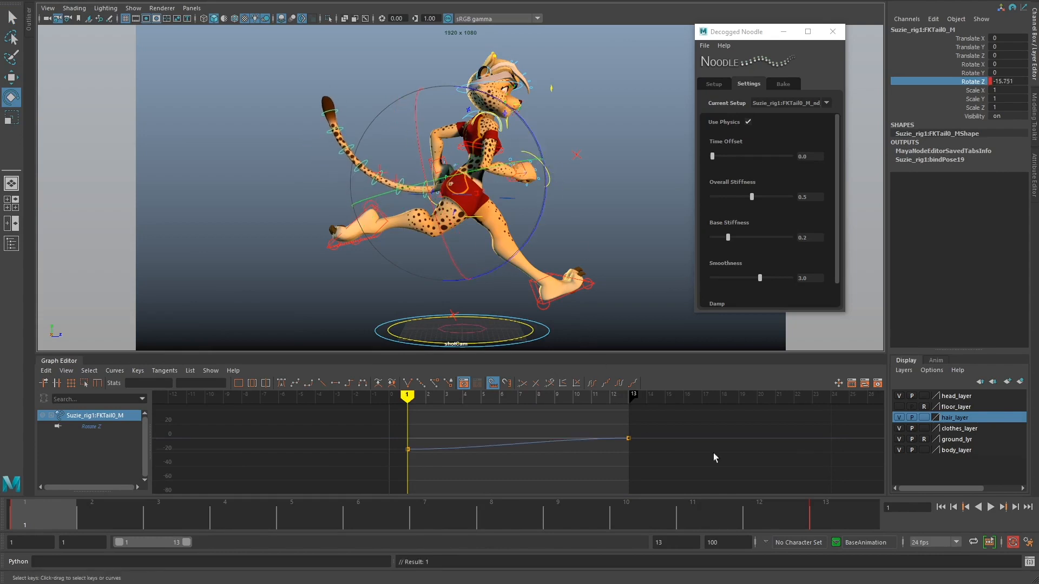
{"action": "mouse_move", "coordinate": [73, 517]}
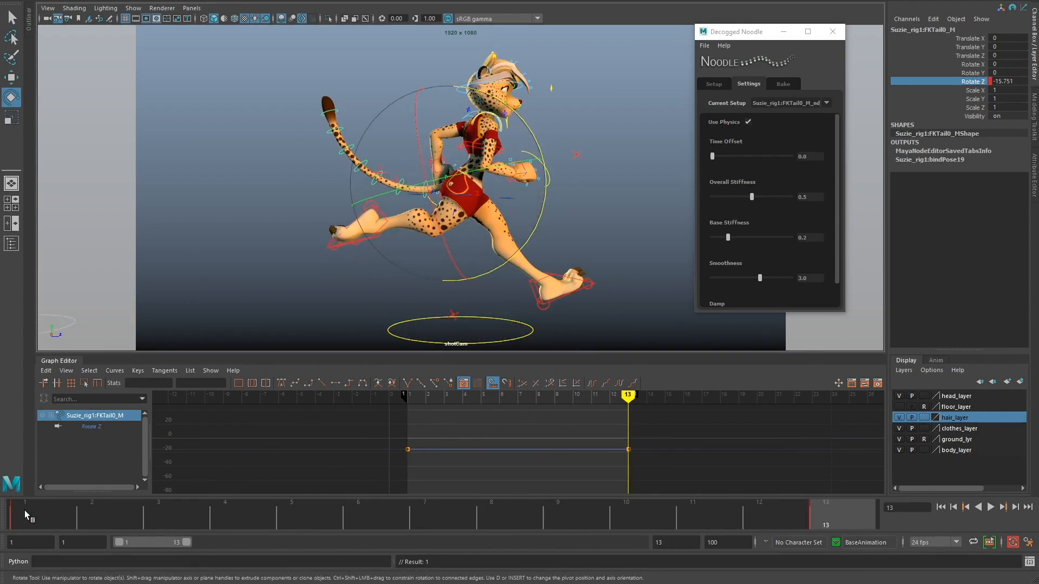
{"action": "left_click", "coordinate": [158, 513]}
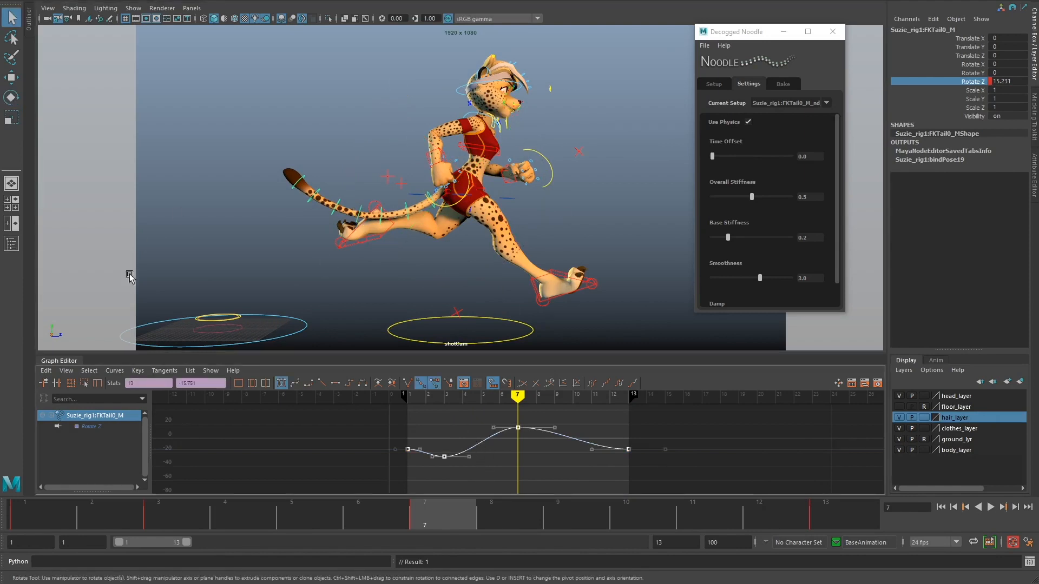
Set the Rotate Z curve's Pre and Post Infinity to Cycle and collapse the Graph Editor
{"action": "left_click", "coordinate": [115, 370]}
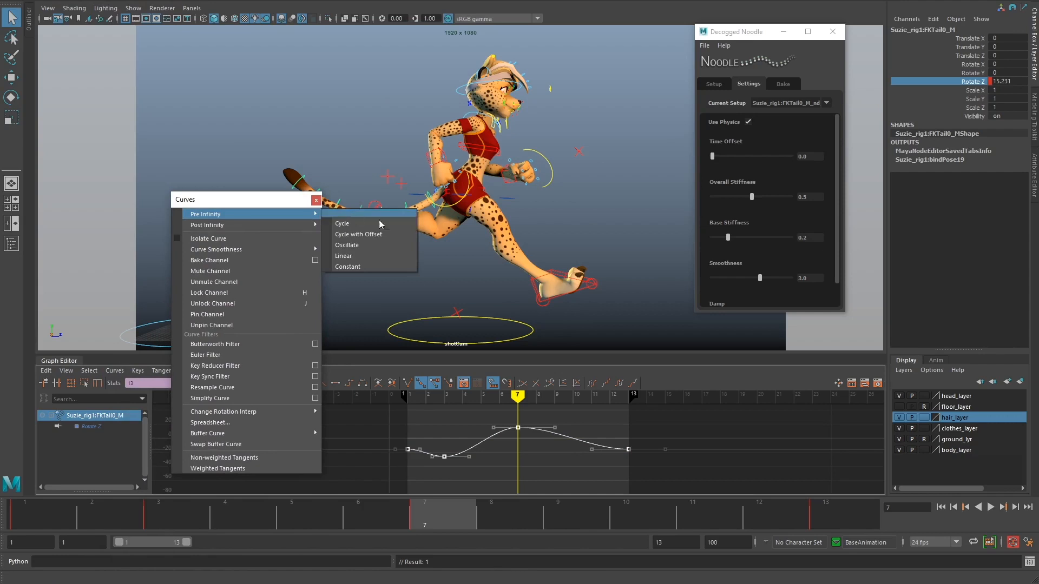
{"action": "left_click", "coordinate": [343, 223]}
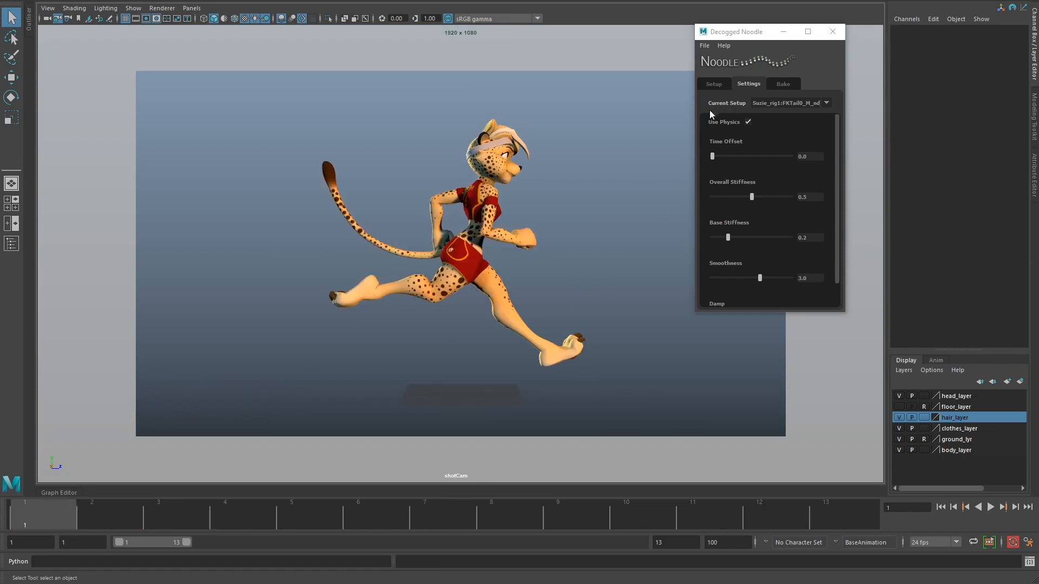
{"action": "left_click", "coordinate": [713, 83]}
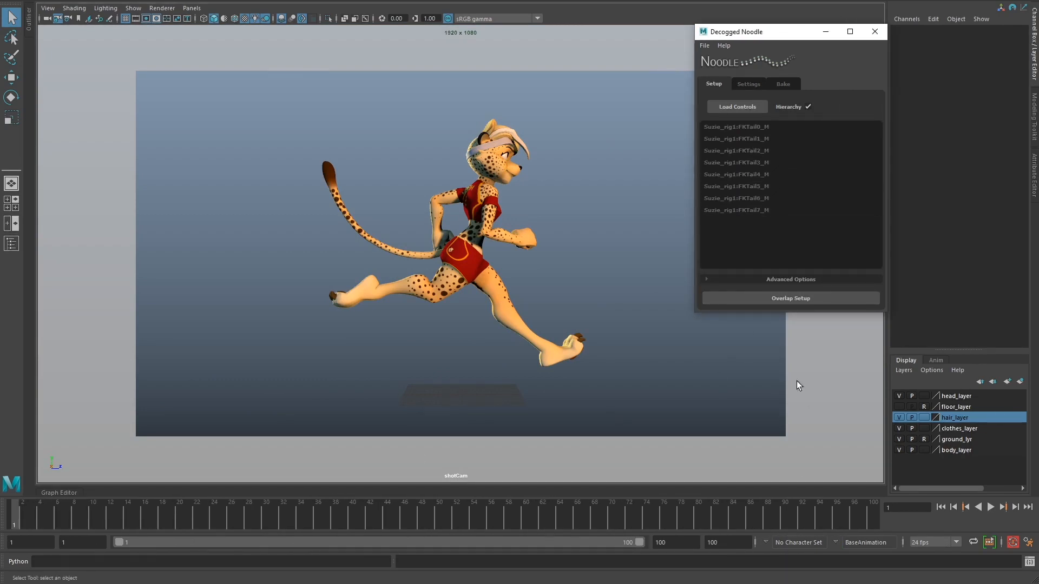
{"action": "mouse_move", "coordinate": [546, 457]}
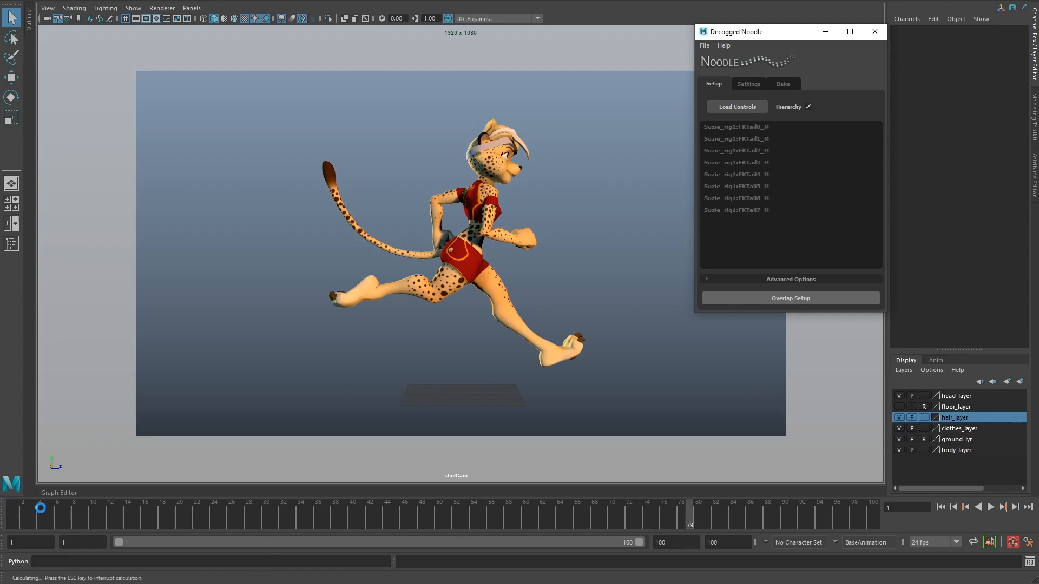
Run Overlap Setup on the loaded FKTail controls with Hierarchy on
{"action": "left_click", "coordinate": [749, 83]}
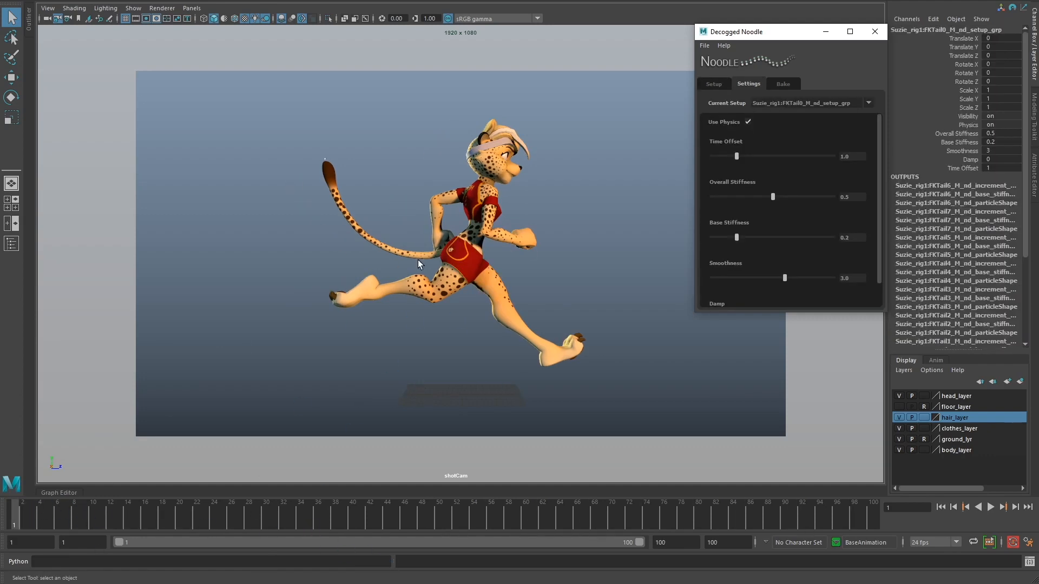
Set Time Offset to 0.4 and play the run from frame 1
{"action": "left_click", "coordinate": [989, 507]}
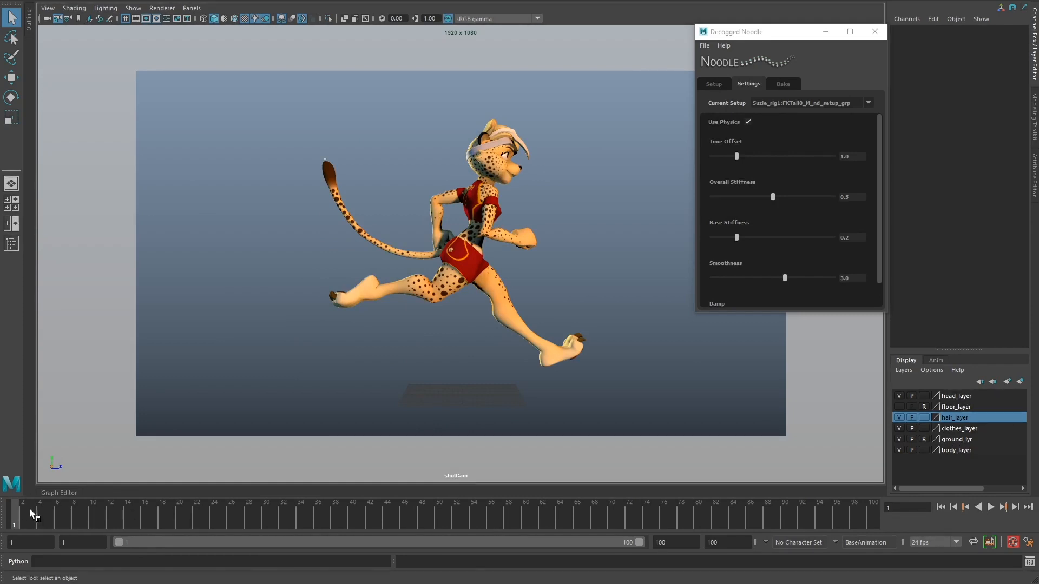
{"action": "left_click", "coordinate": [989, 506]}
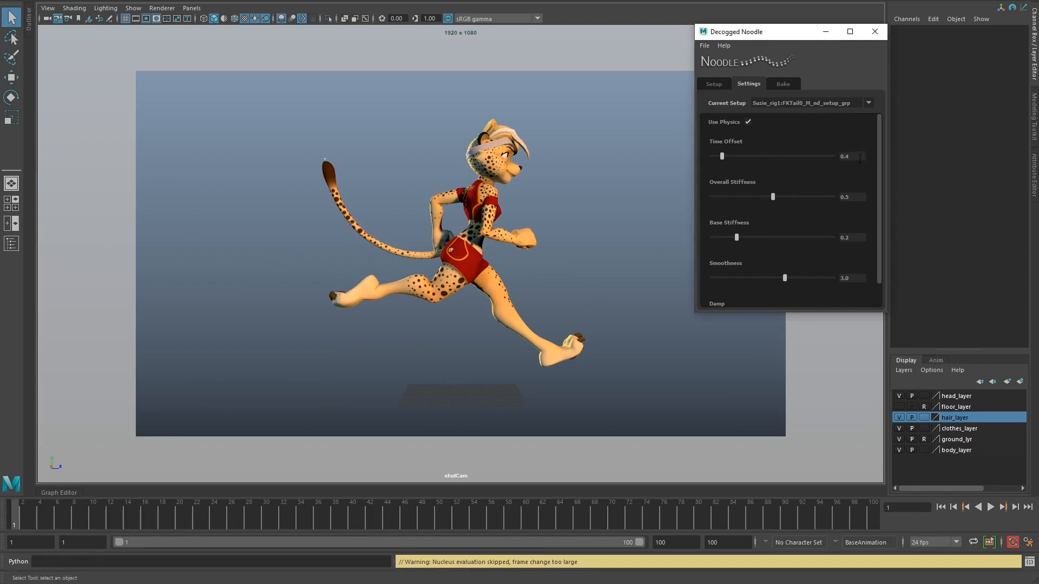
{"action": "left_click", "coordinate": [989, 507]}
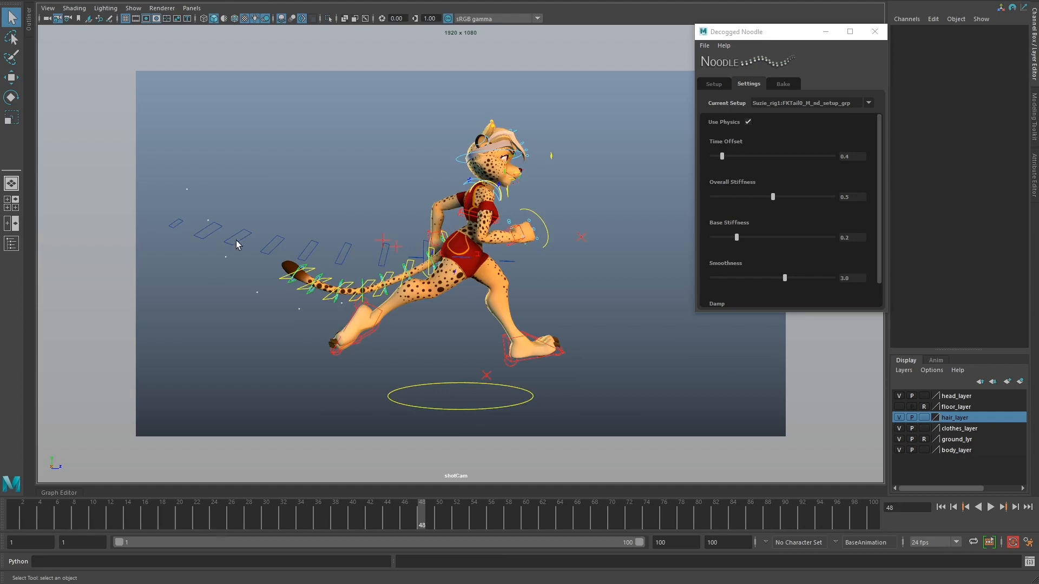
{"action": "mouse_move", "coordinate": [194, 193]}
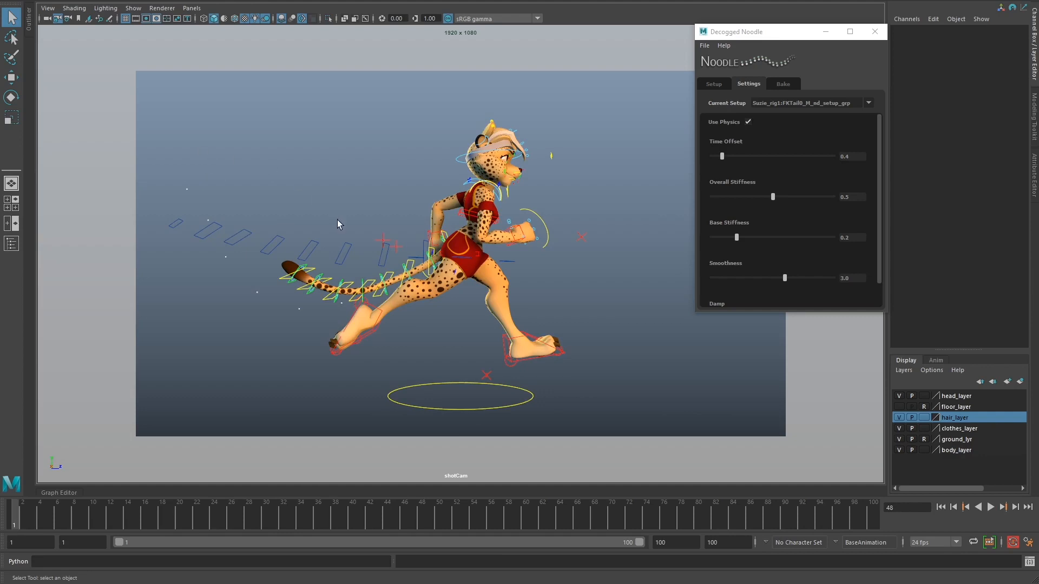
Stop playback, then set Overall Stiffness to 0.66 and Base Stiffness to 0.1
{"action": "left_click", "coordinate": [939, 507]}
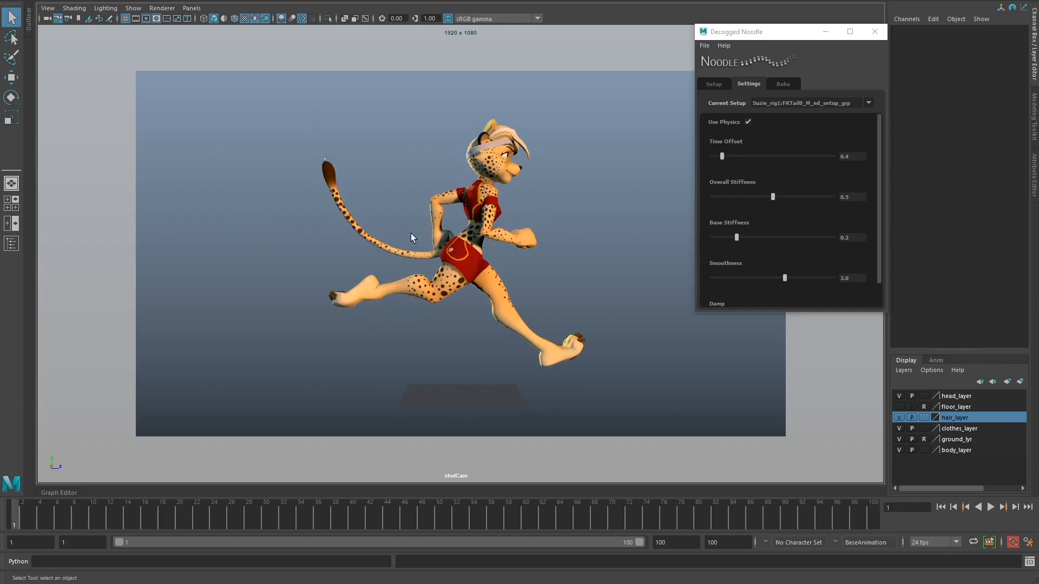
{"action": "left_click", "coordinate": [989, 507]}
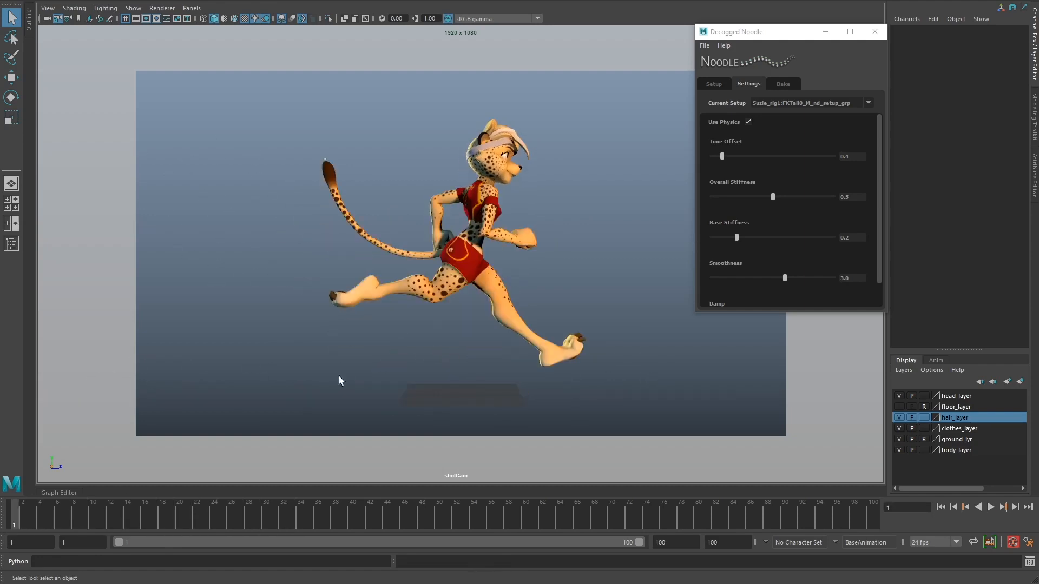
{"action": "left_click", "coordinate": [990, 507]}
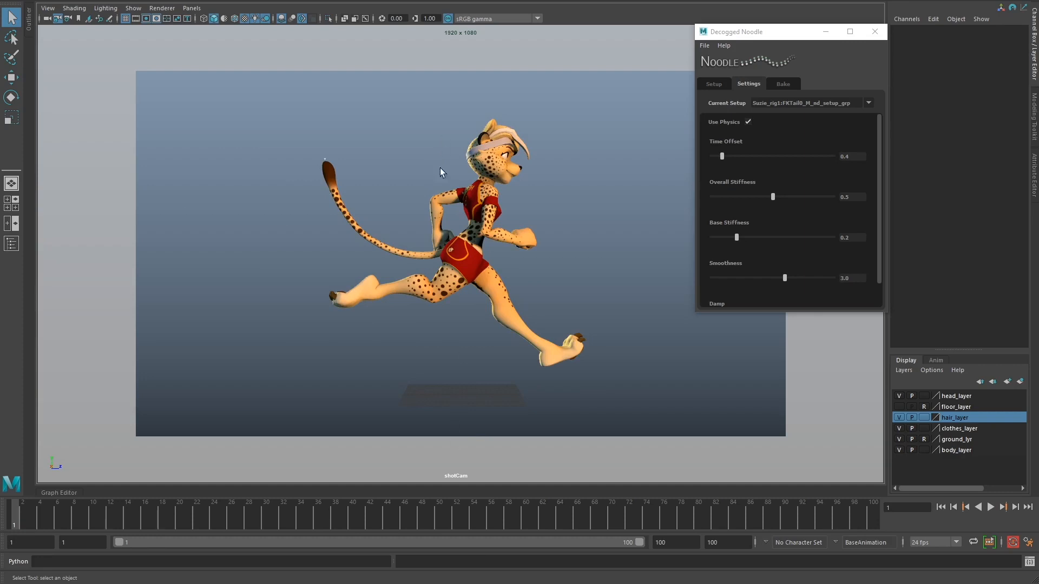
{"action": "mouse_move", "coordinate": [760, 117]}
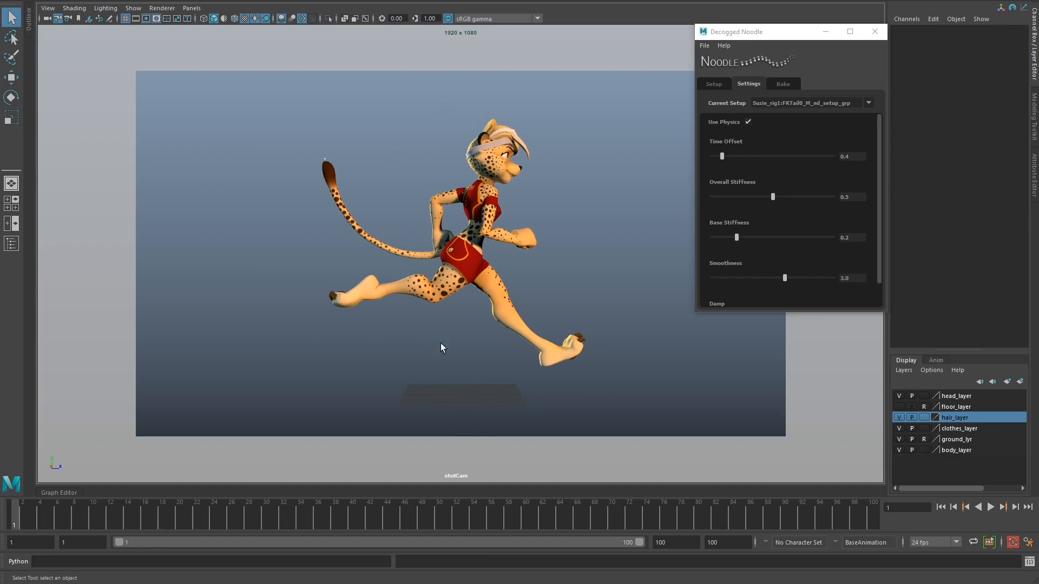
{"action": "mouse_move", "coordinate": [414, 250]}
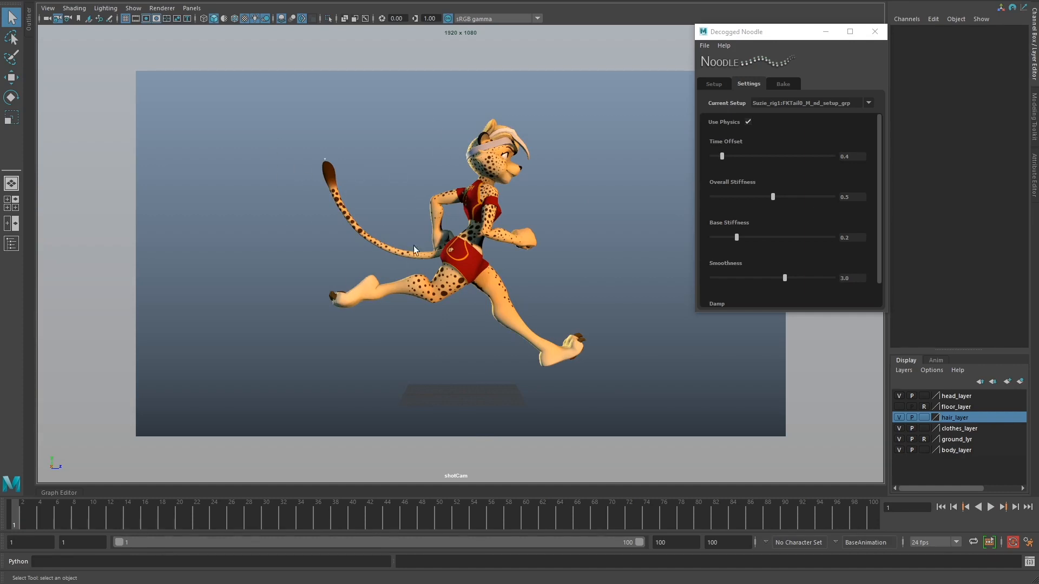
{"action": "mouse_move", "coordinate": [467, 383]}
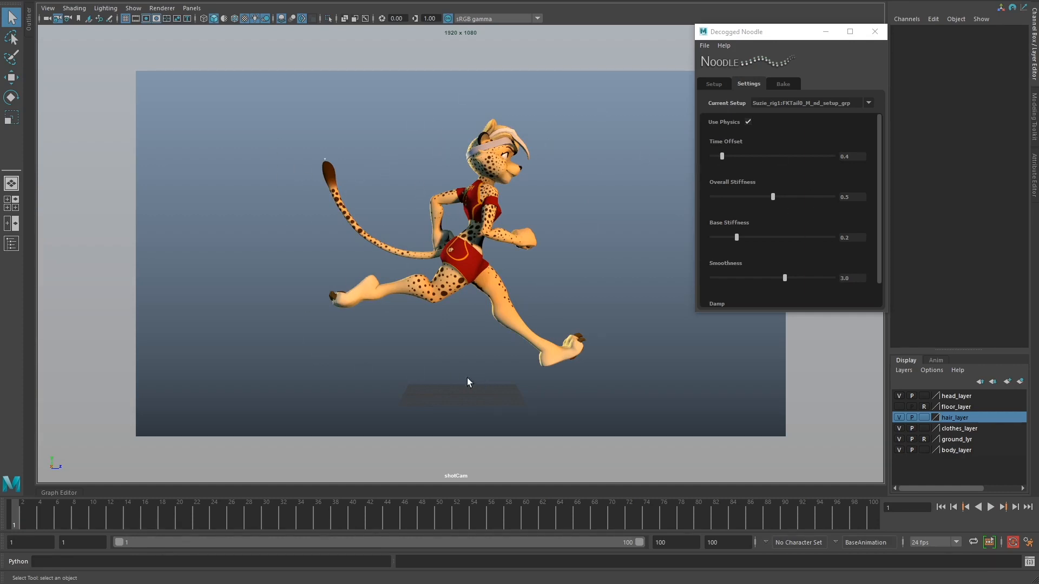
{"action": "left_click", "coordinate": [989, 507]}
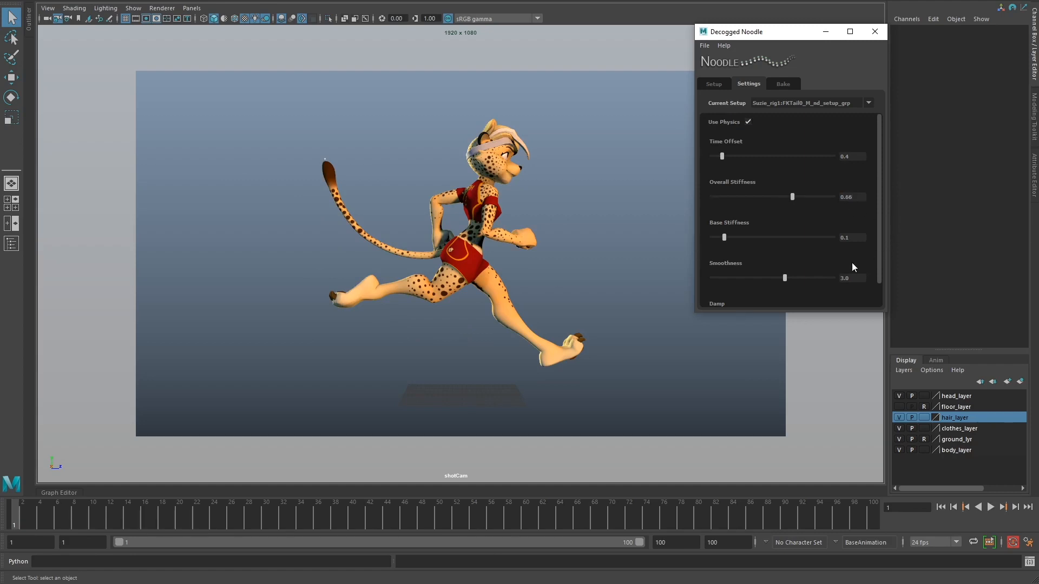
Preview the run, then set Overall Stiffness back to 0.5 and Time Offset to 0.3
{"action": "left_click", "coordinate": [989, 507]}
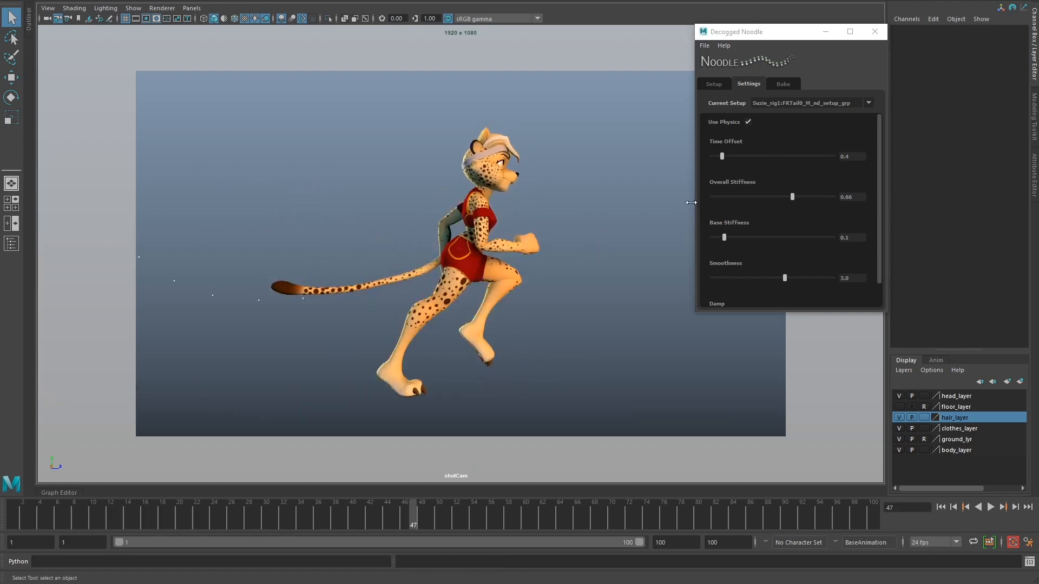
{"action": "left_click", "coordinate": [990, 507]}
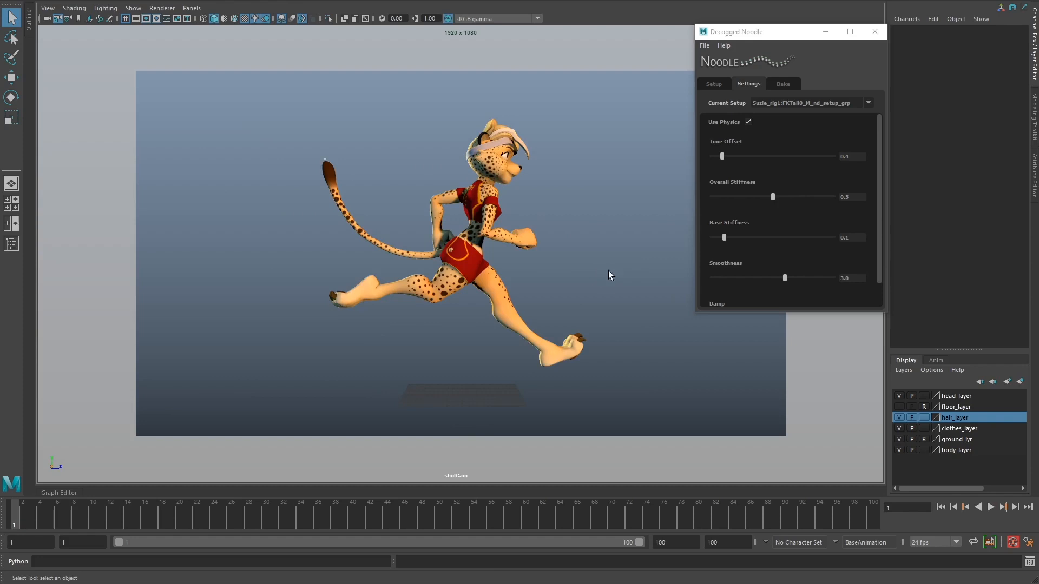
{"action": "left_click", "coordinate": [990, 506]}
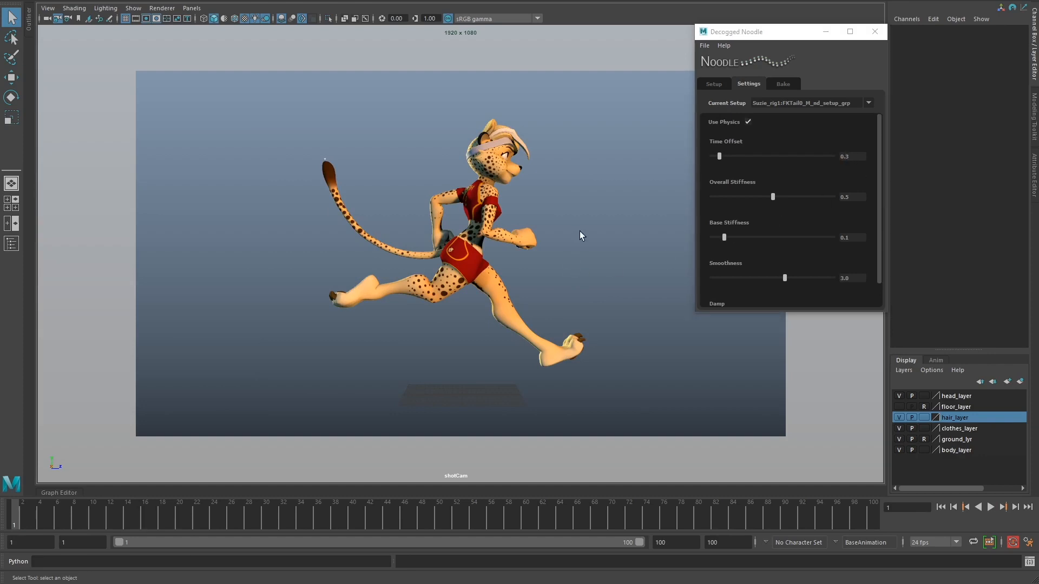
Tune the tail sliders to time offset 0.4, overall stiffness 0.5, base stiffness 0.2, and preview the run
{"action": "left_click", "coordinate": [990, 507]}
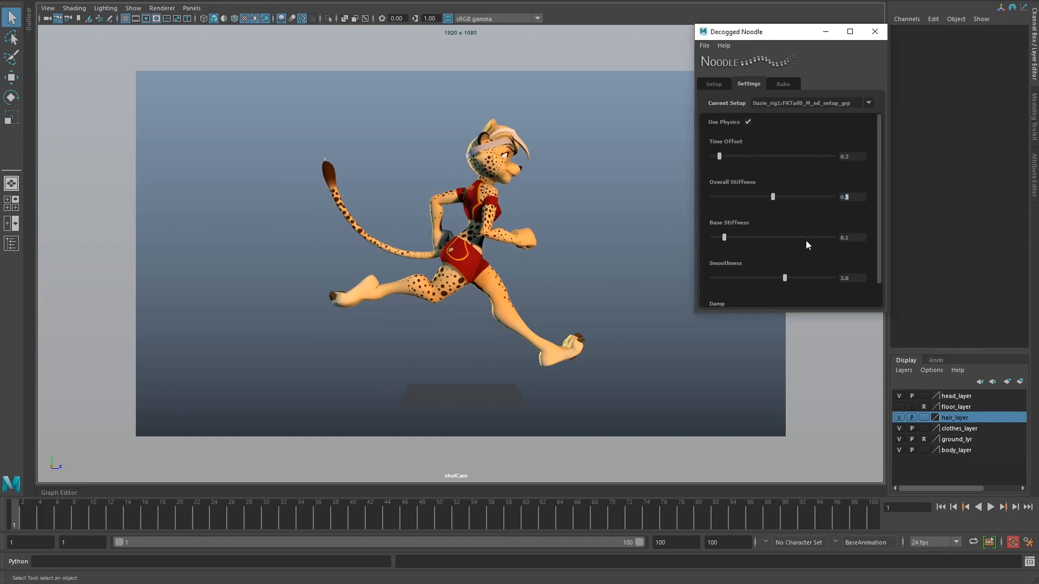
{"action": "left_click", "coordinate": [989, 507]}
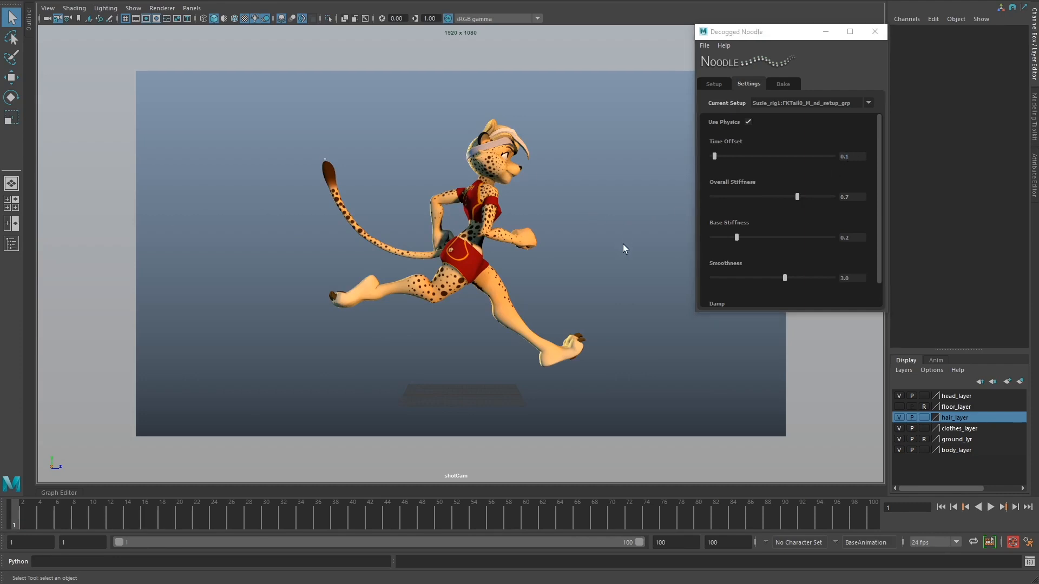
{"action": "left_click", "coordinate": [989, 507]}
{"action": "type", "text": "0.5"}
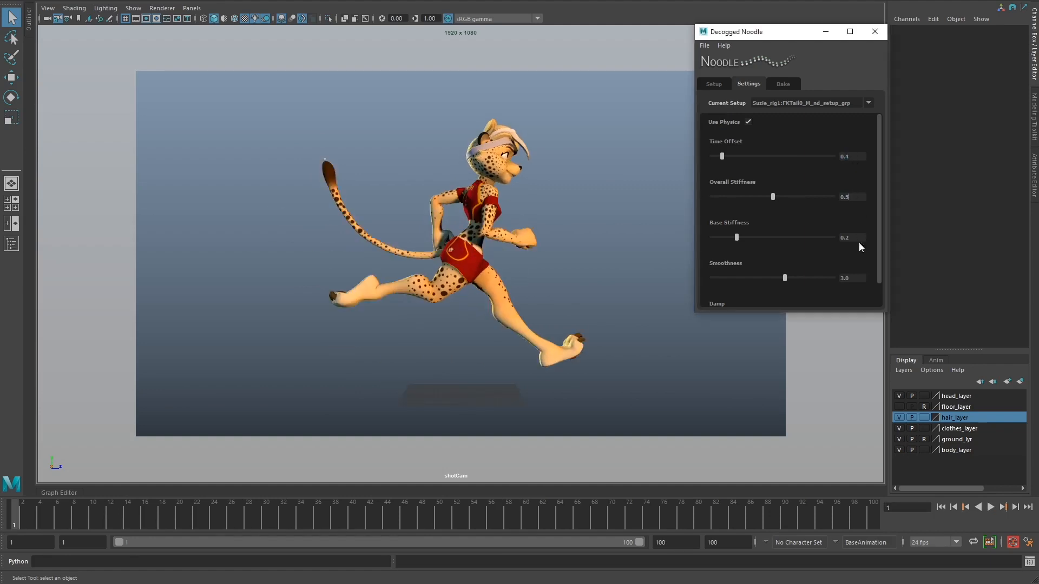
{"action": "left_click", "coordinate": [989, 507]}
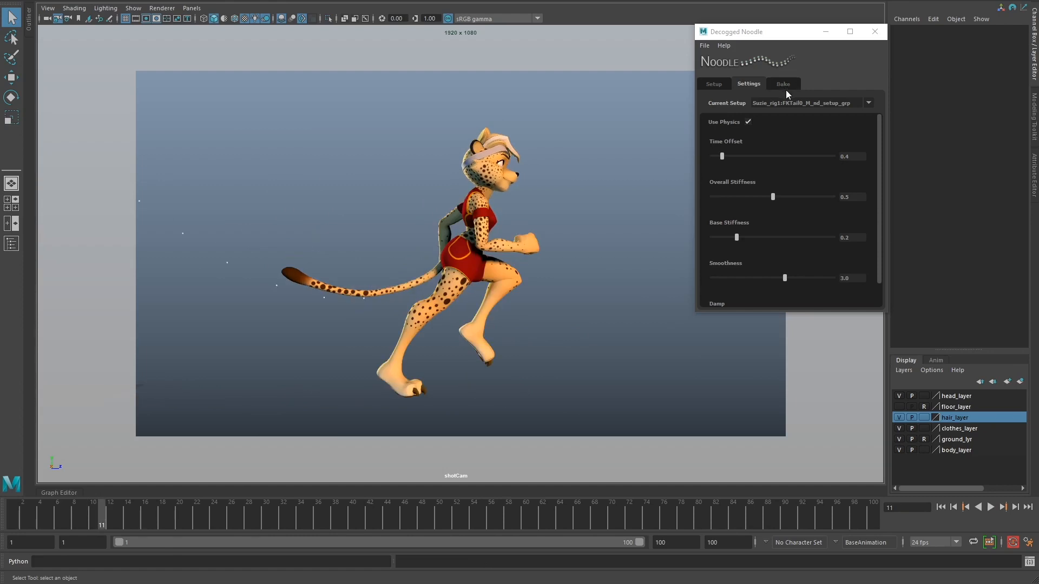
Bake the Noodle tail simulation to keys and select FKTail1_M to view its baked curves
{"action": "left_click", "coordinate": [782, 83]}
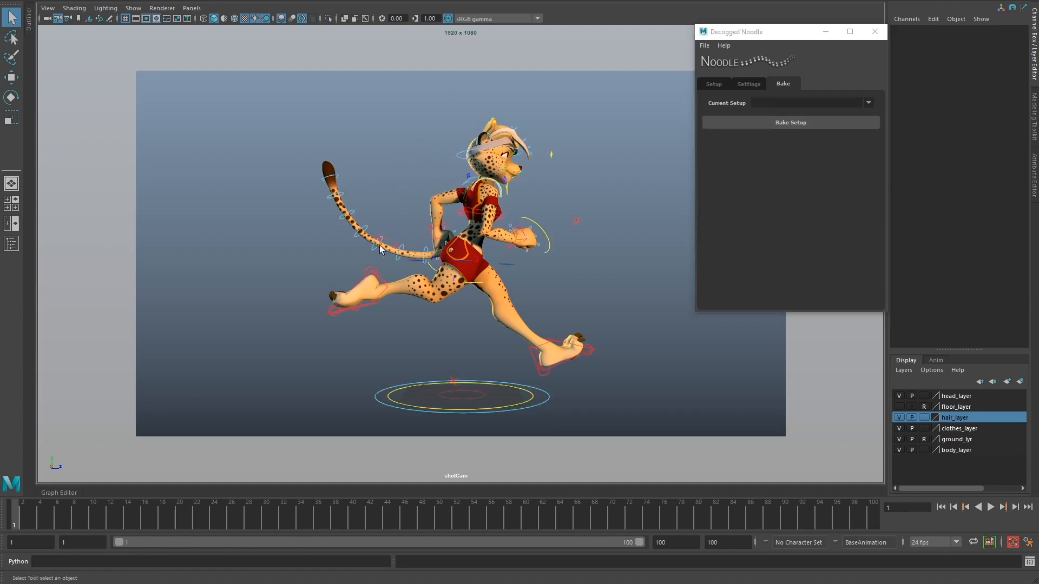
{"action": "left_click", "coordinate": [381, 248]}
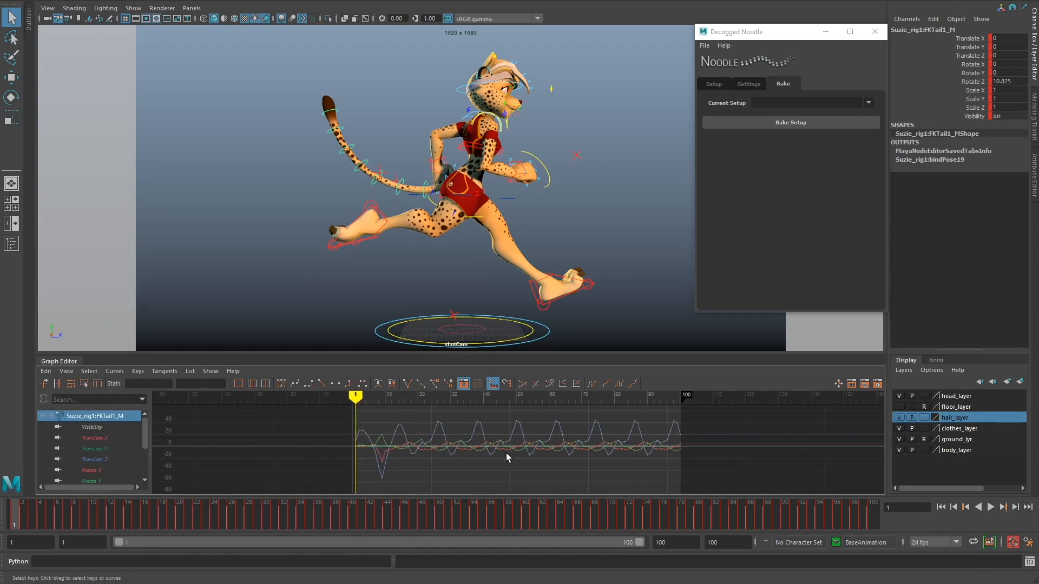
{"action": "mouse_move", "coordinate": [343, 417]}
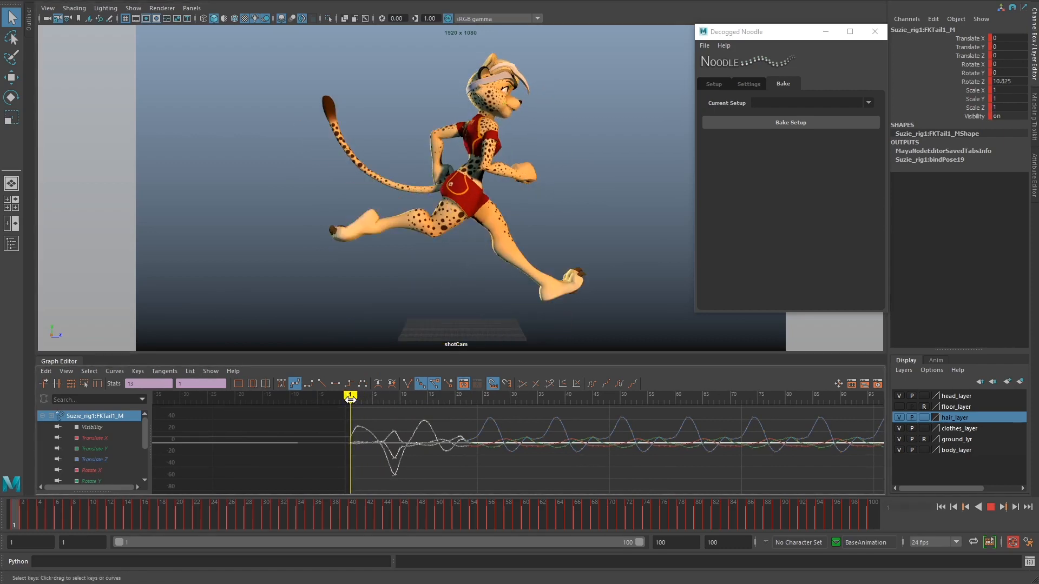
Stop playback, check the Setup tab's Advanced Options, deselect everything and replay the baked run
{"action": "left_click", "coordinate": [989, 507]}
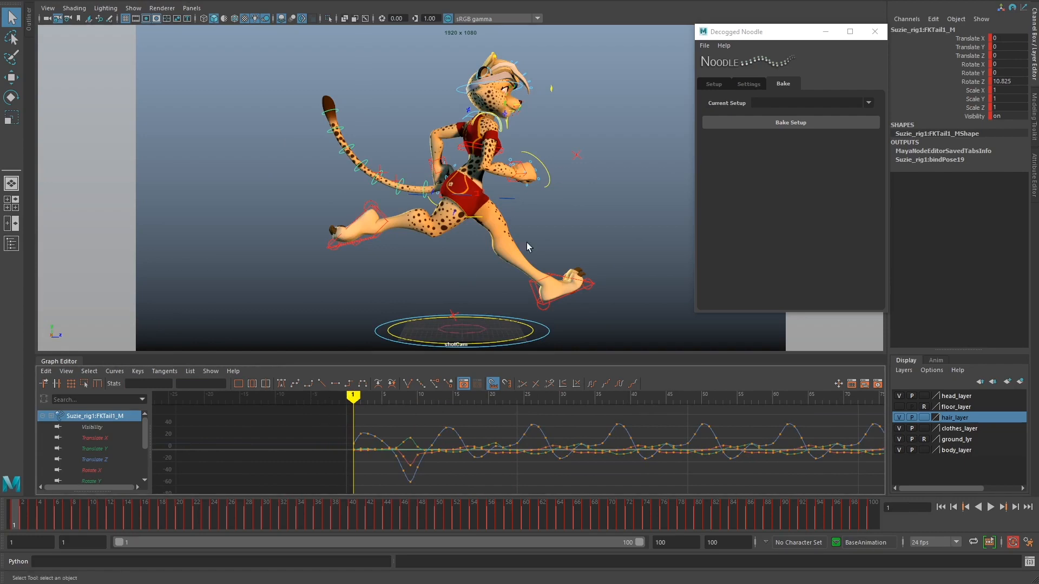
{"action": "left_click", "coordinate": [714, 83]}
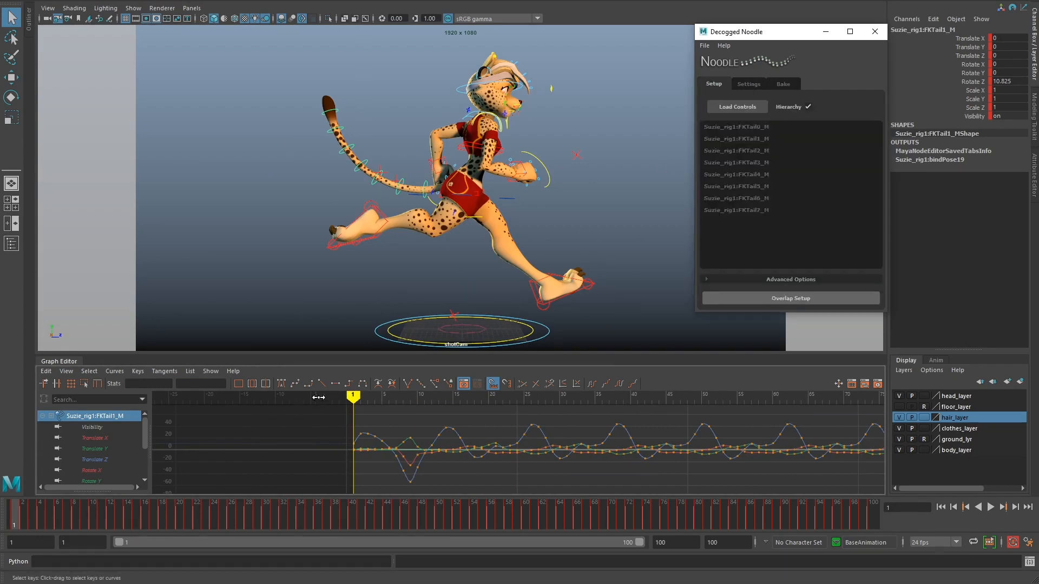
{"action": "left_click", "coordinate": [788, 279]}
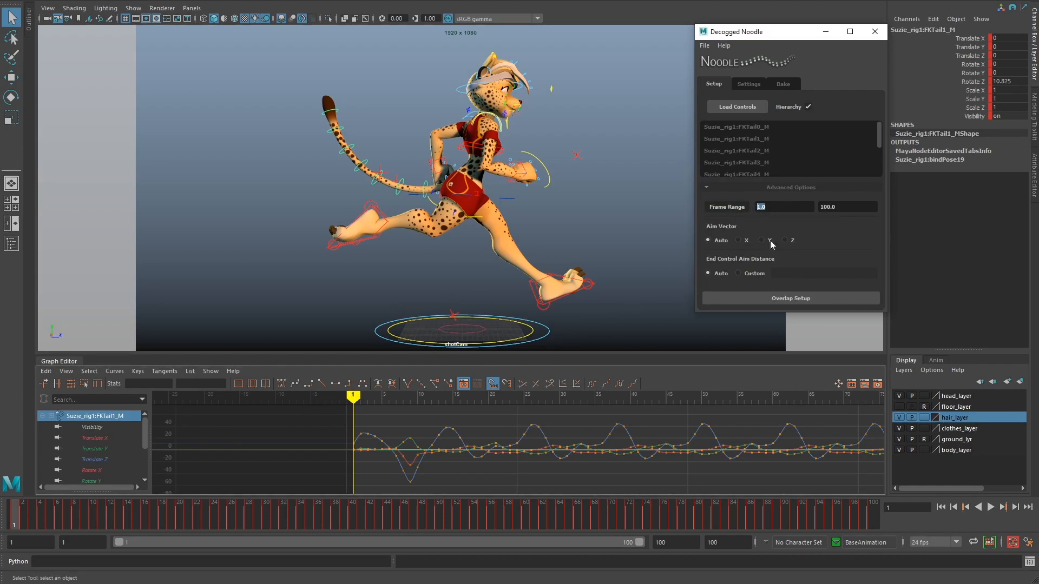
{"action": "left_click", "coordinate": [874, 31]}
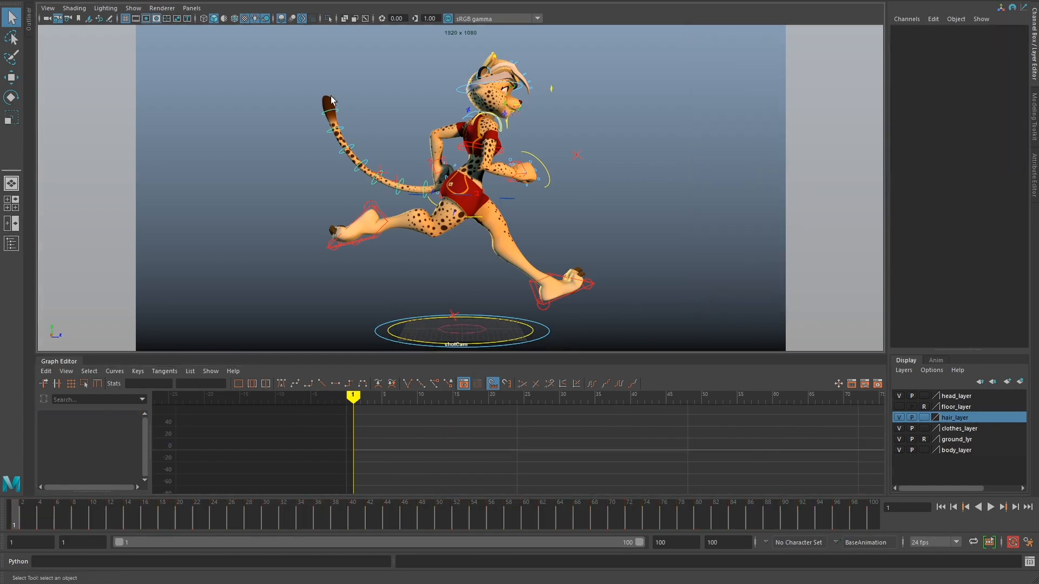
{"action": "left_click", "coordinate": [989, 506]}
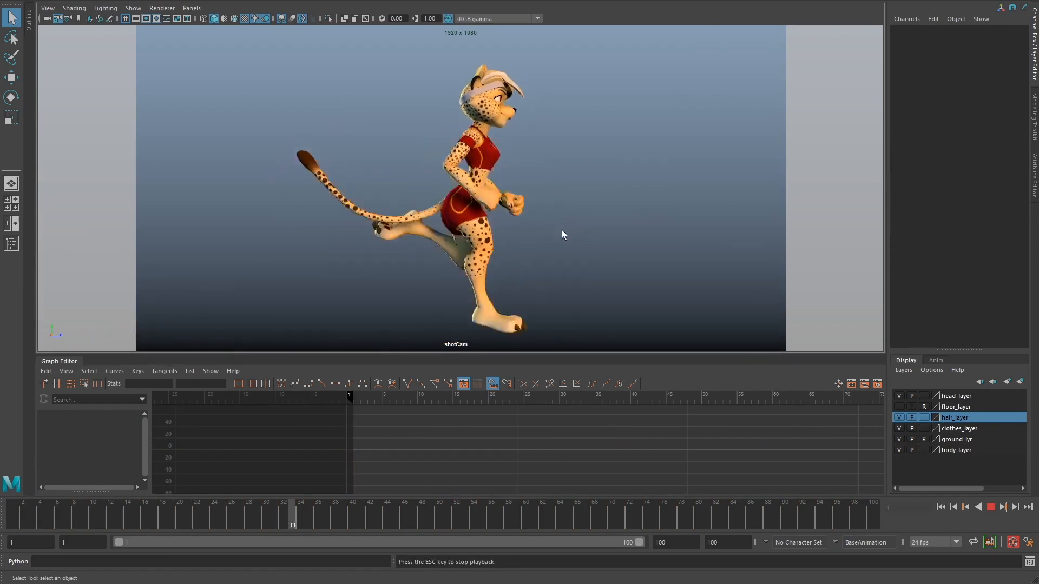